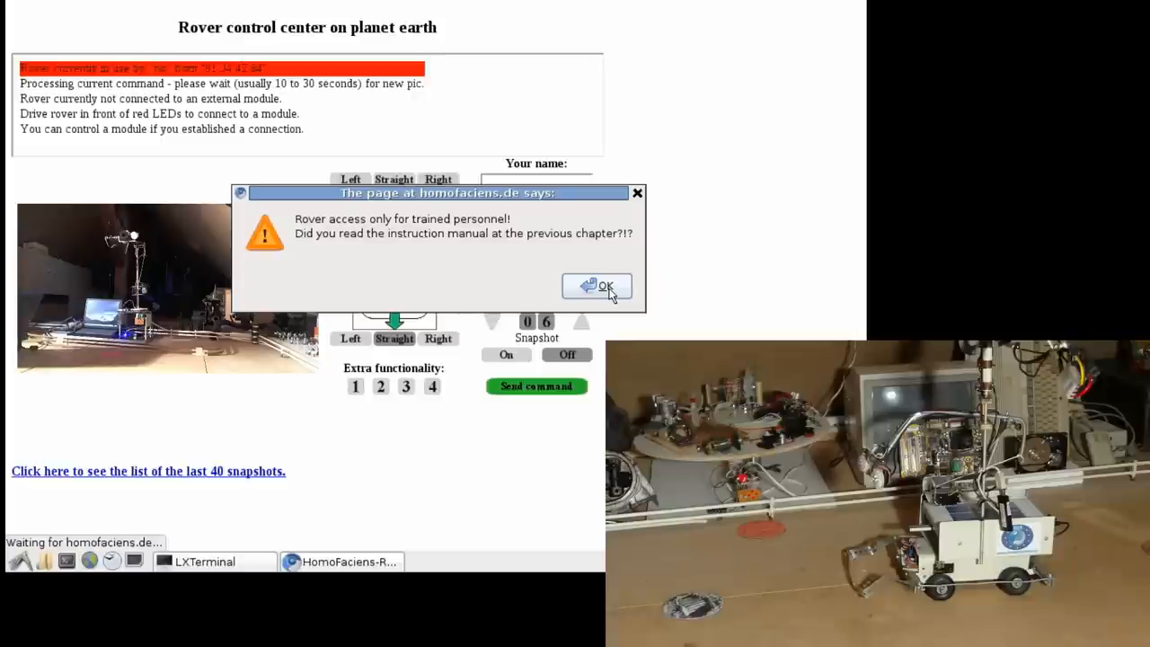
Dismiss the trained-personnel warning and enter HomoFaciens as the operator name.
left_click(597, 286)
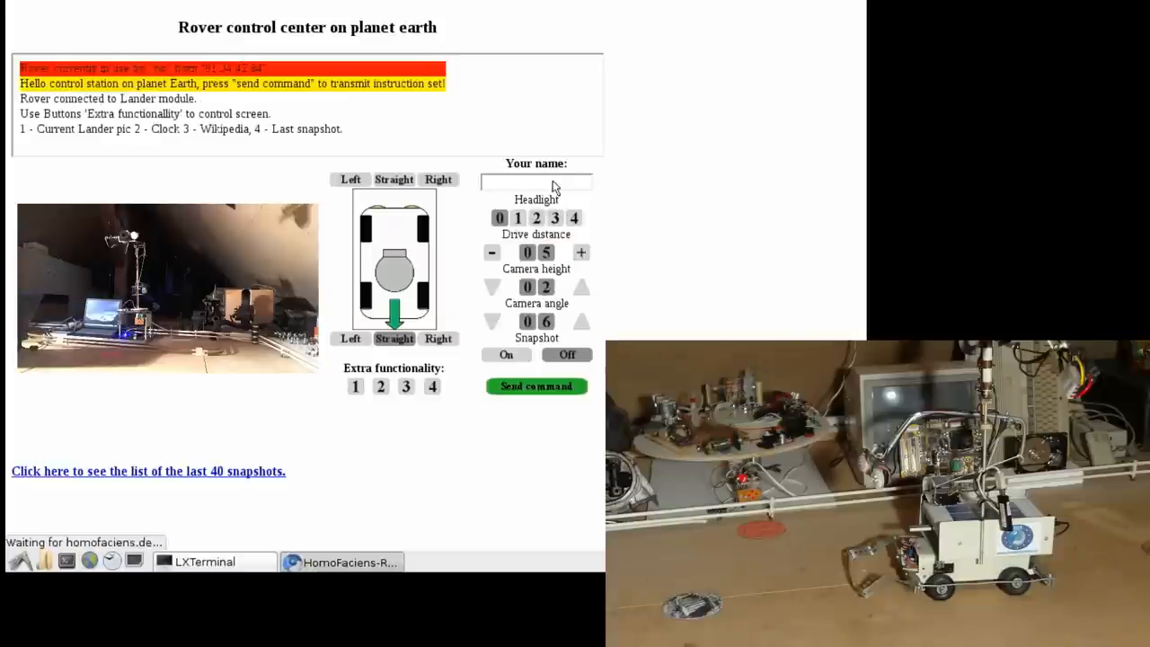
left_click(536, 181)
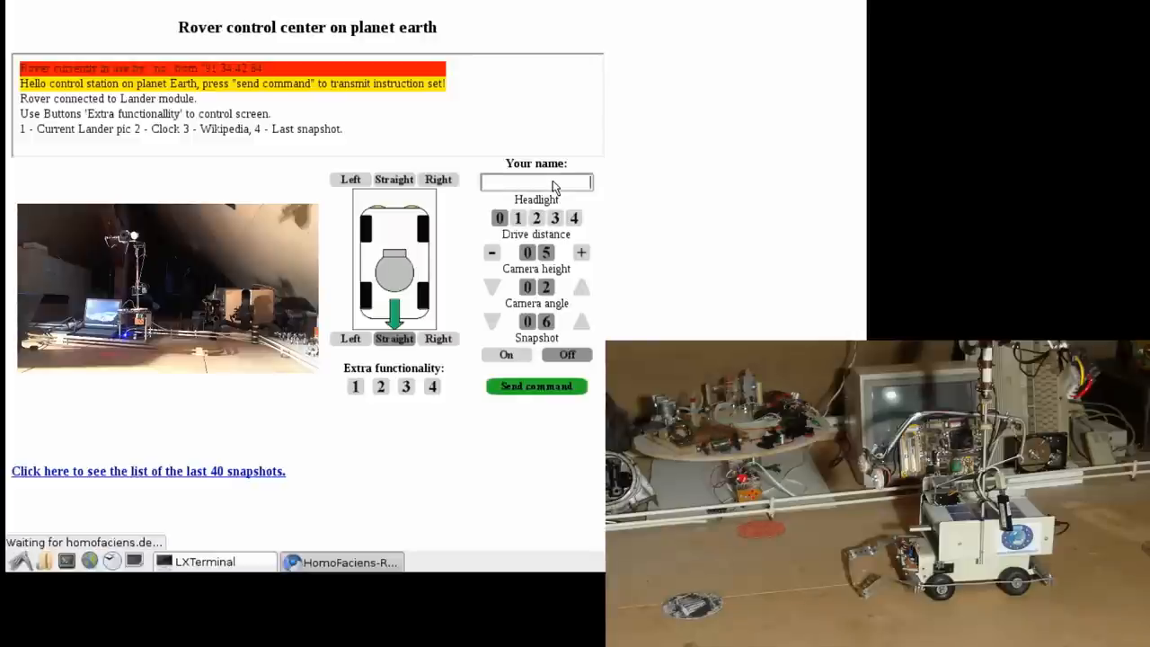
type("Homo")
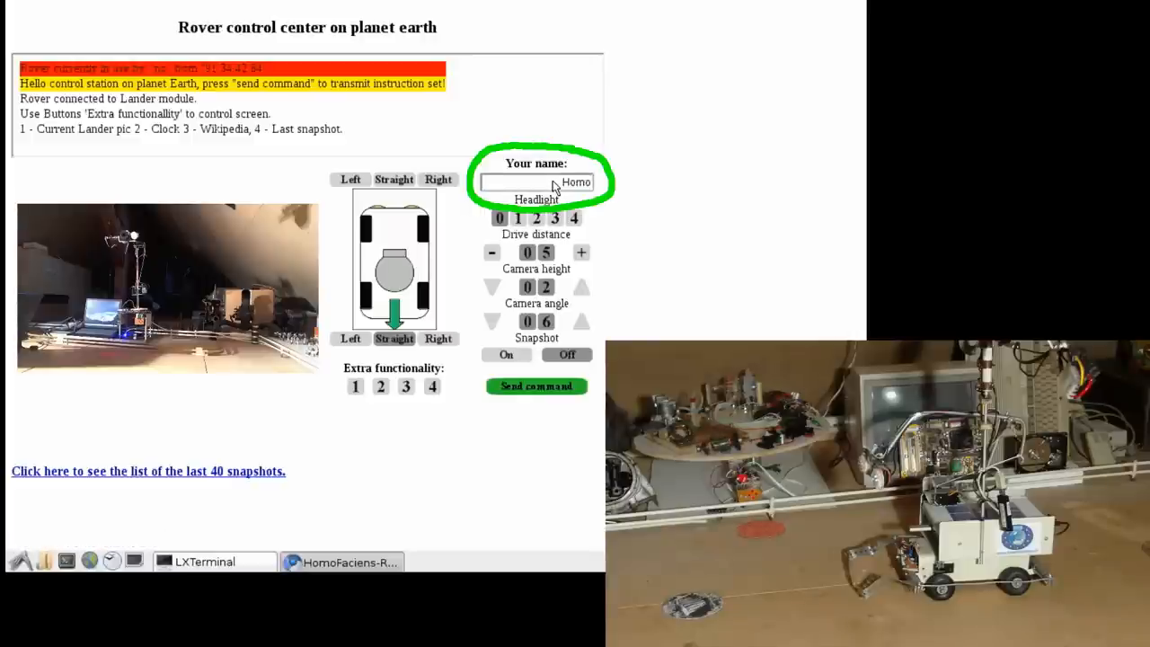
type("Faciens")
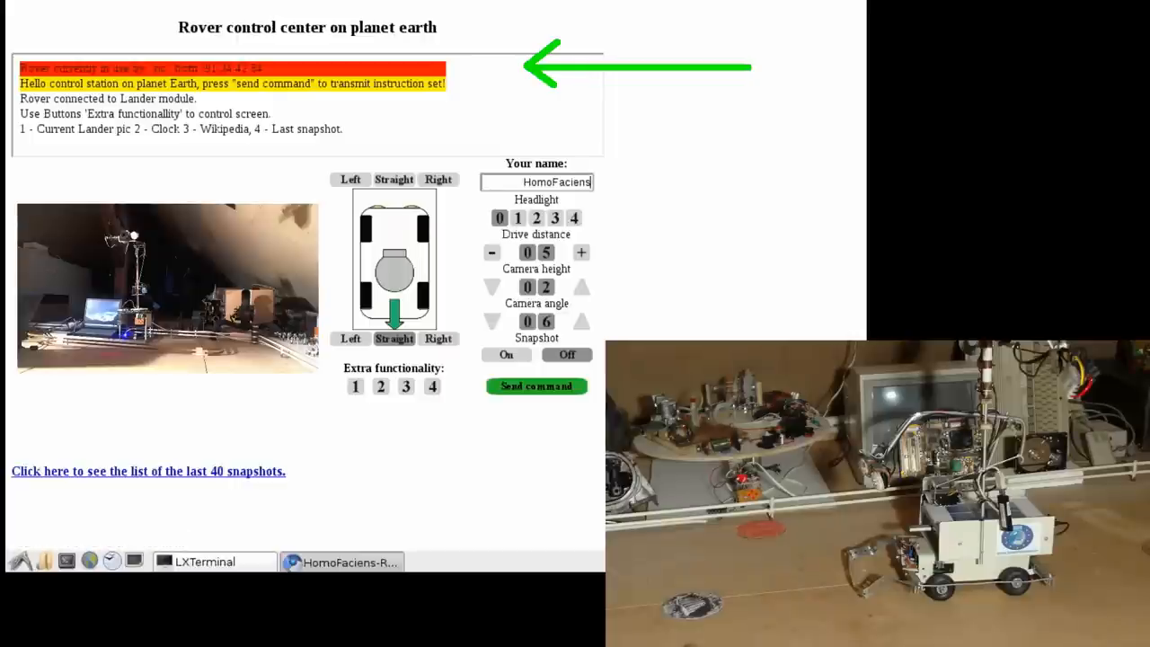
Try the Left/Right steering buttons and toggle the headlight on and off.
left_click(536, 385)
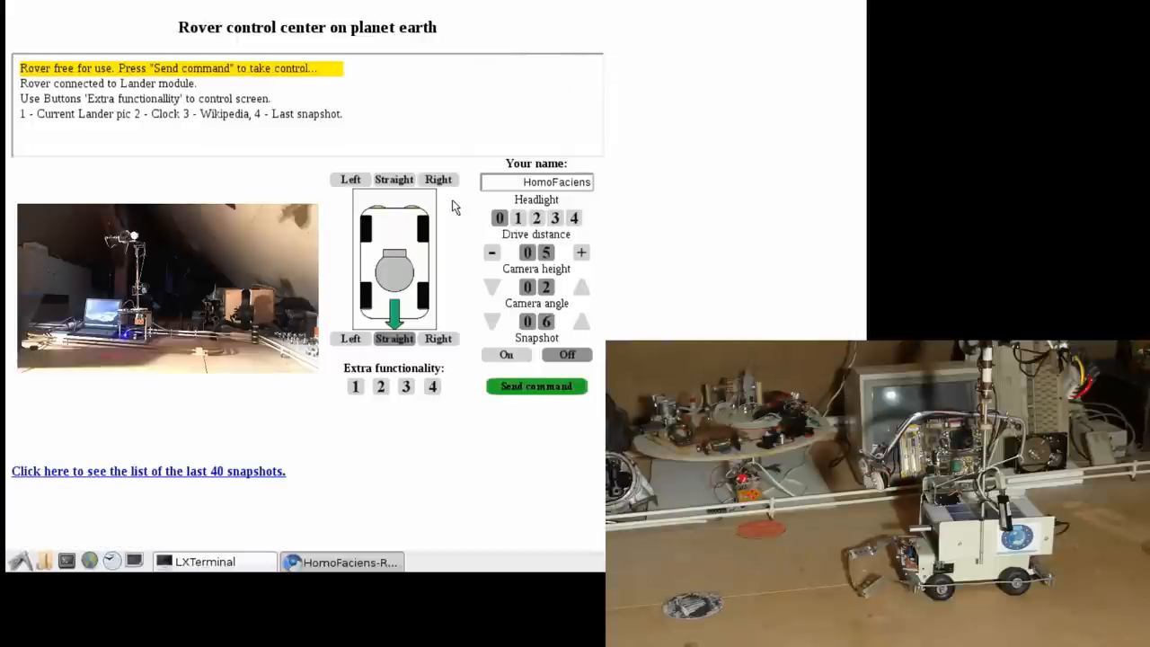
left_click(439, 179)
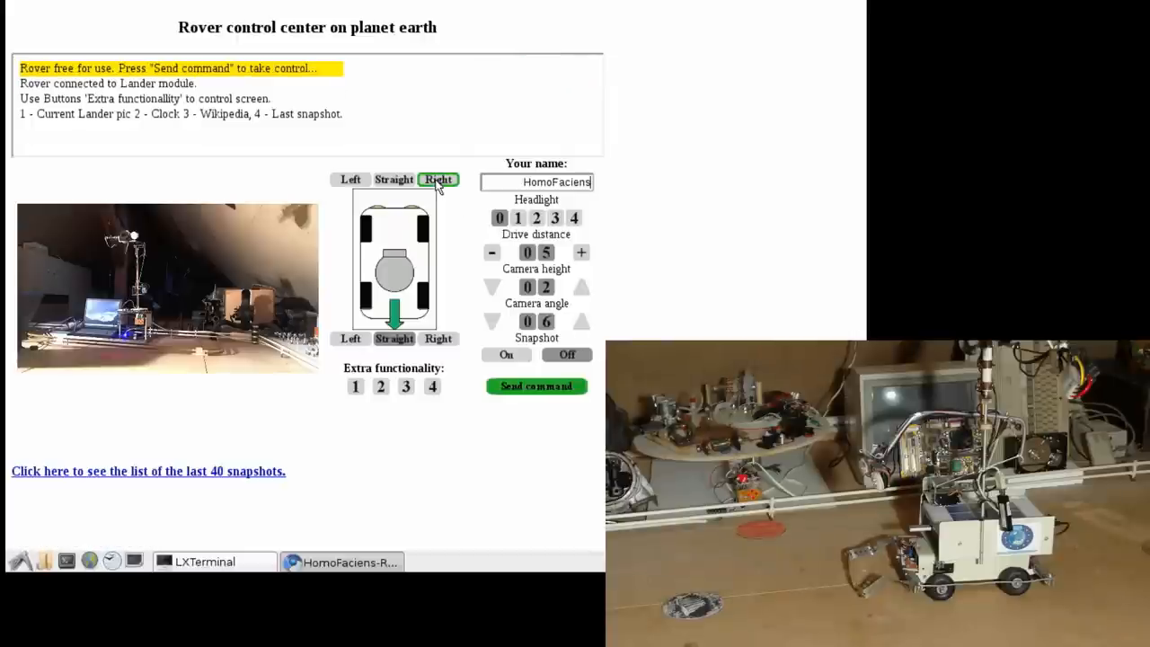
left_click(350, 180)
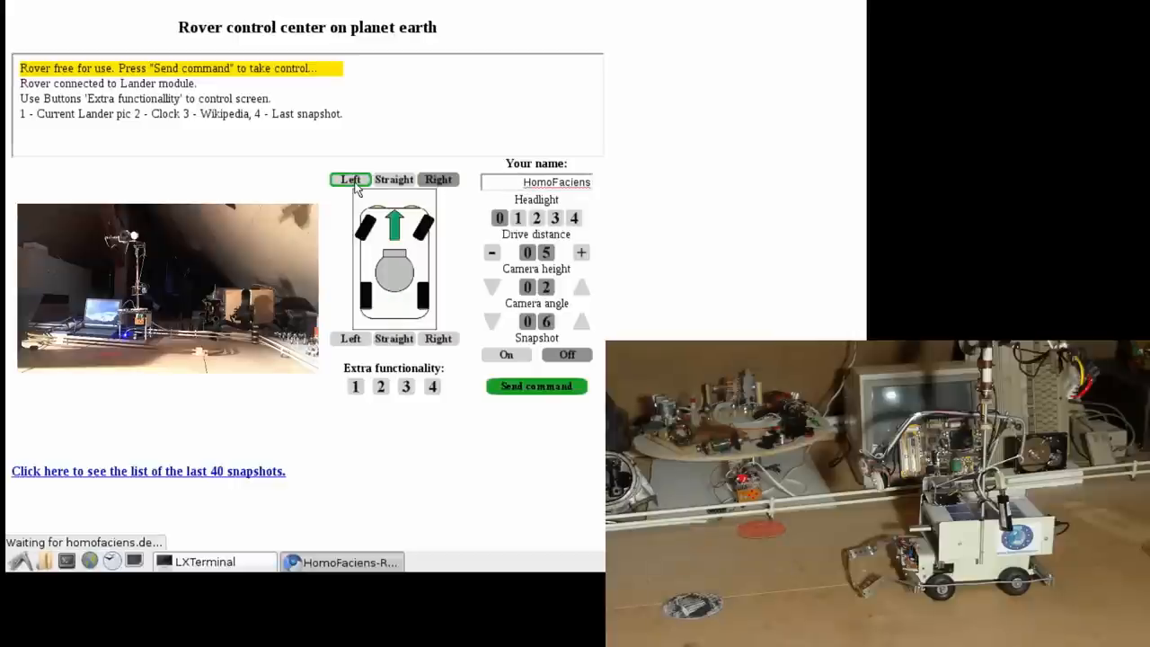
left_click(351, 338)
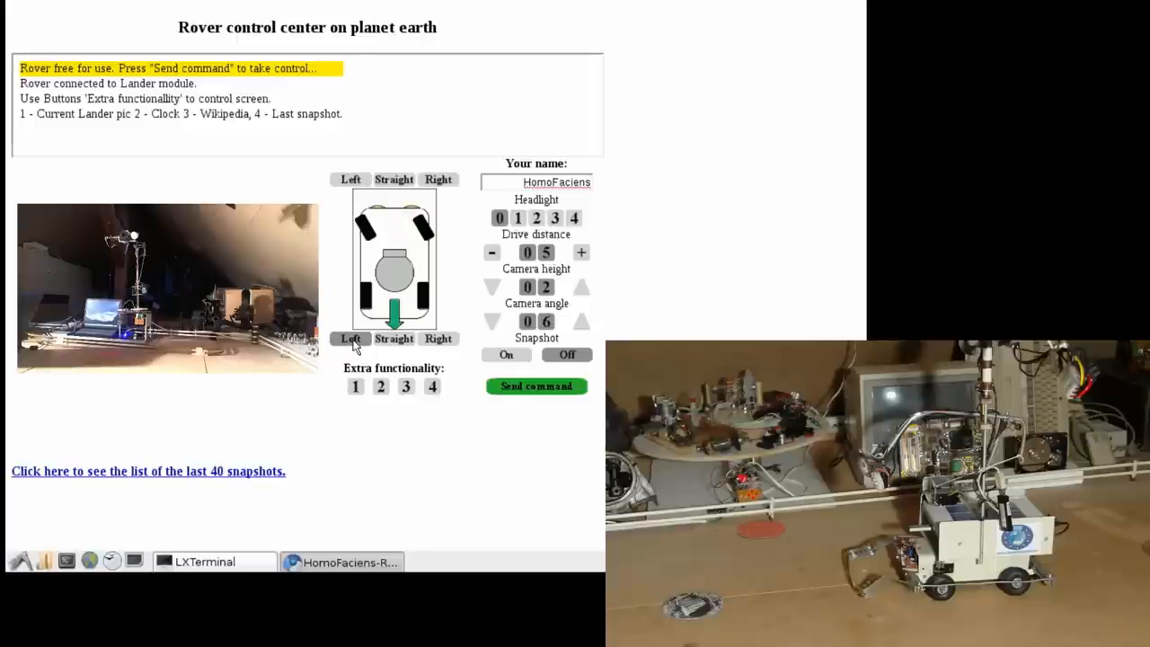
left_click(535, 219)
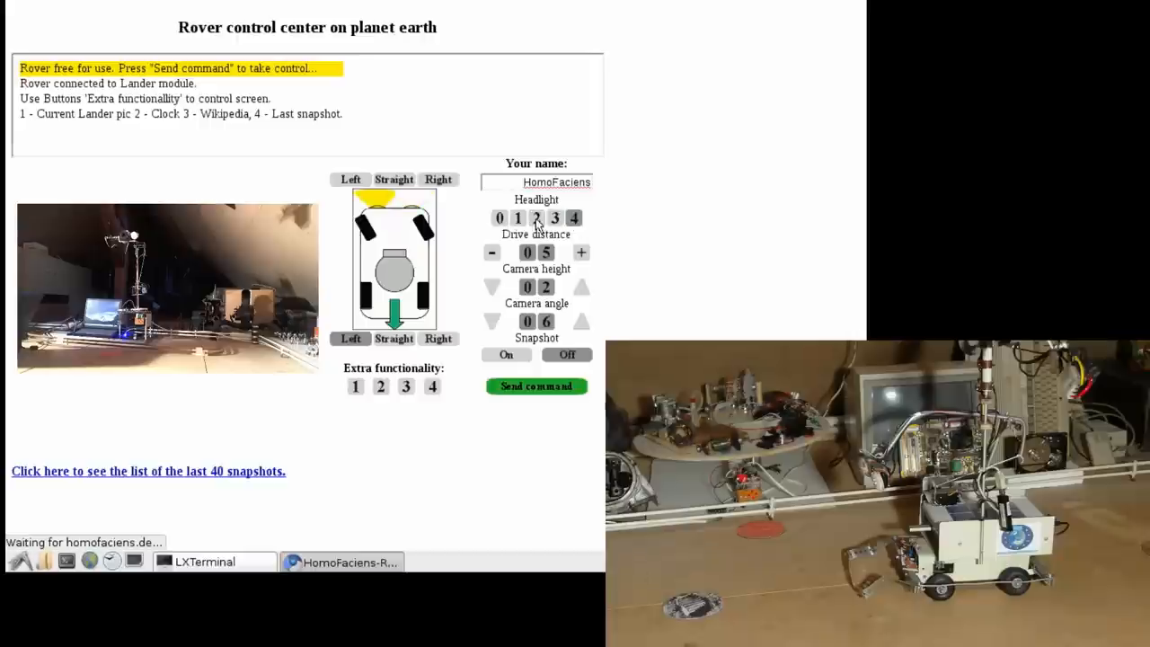
left_click(499, 218)
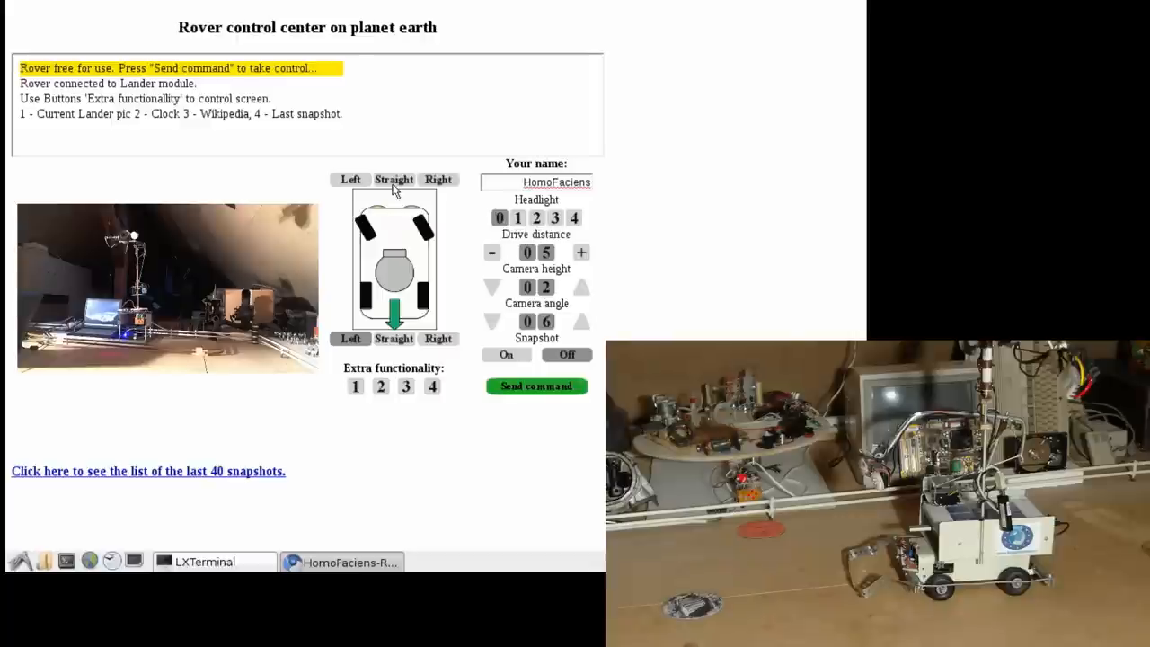
Select straight-ahead forward driving and raise the drive distance to 10.
left_click(393, 180)
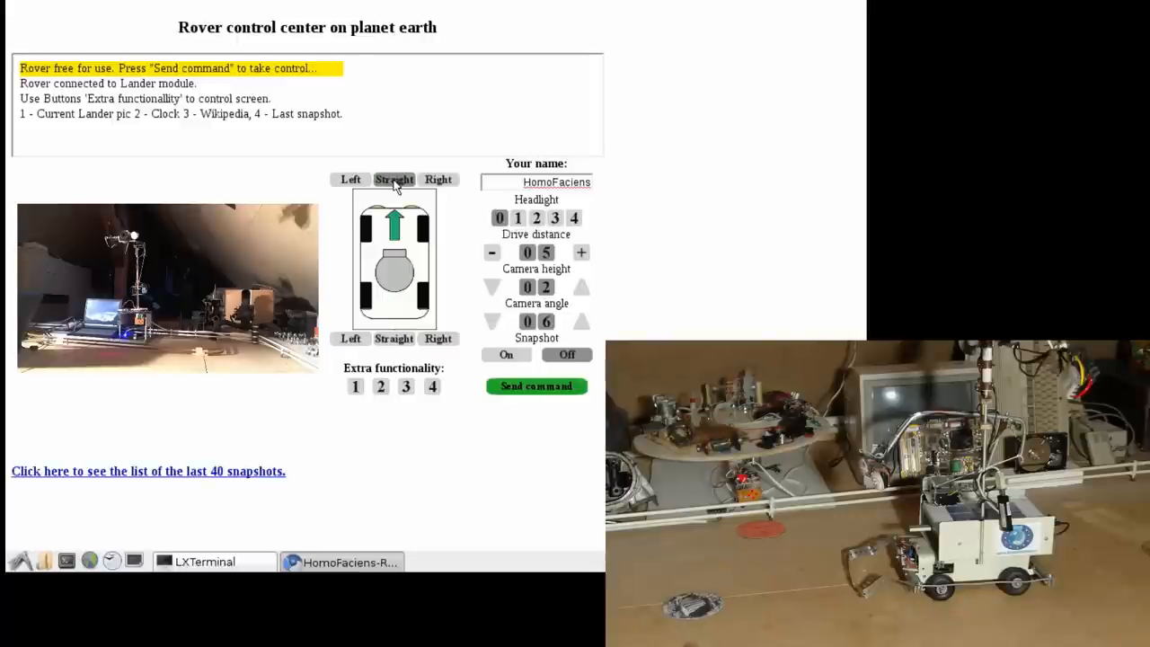
left_click(583, 252)
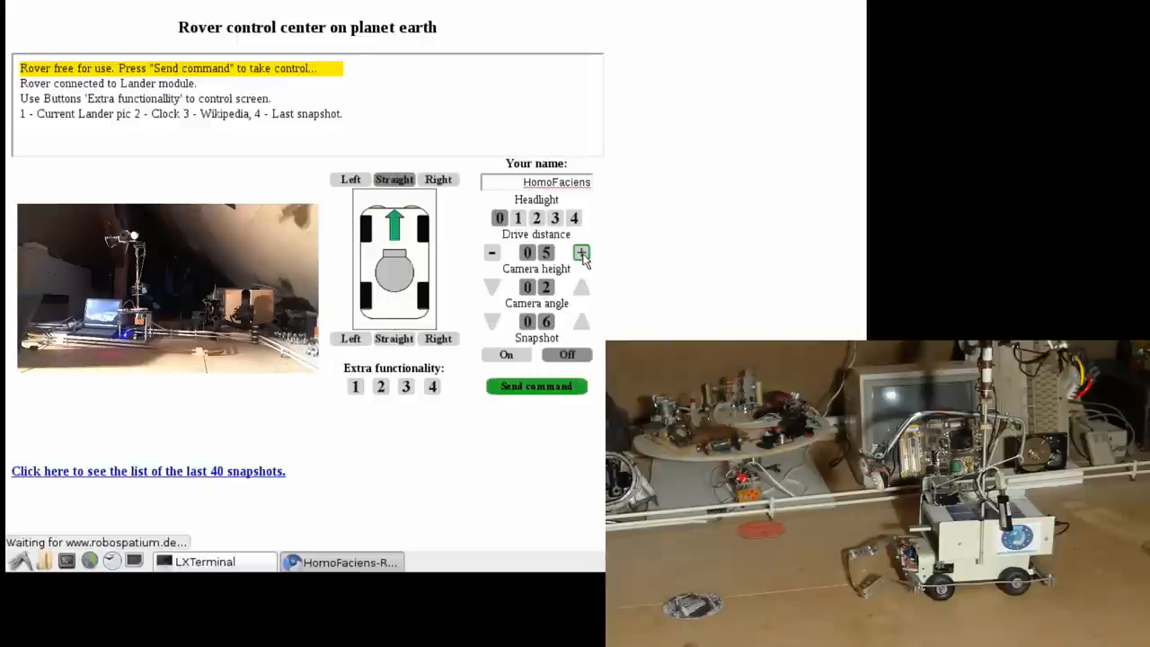
left_click(582, 251)
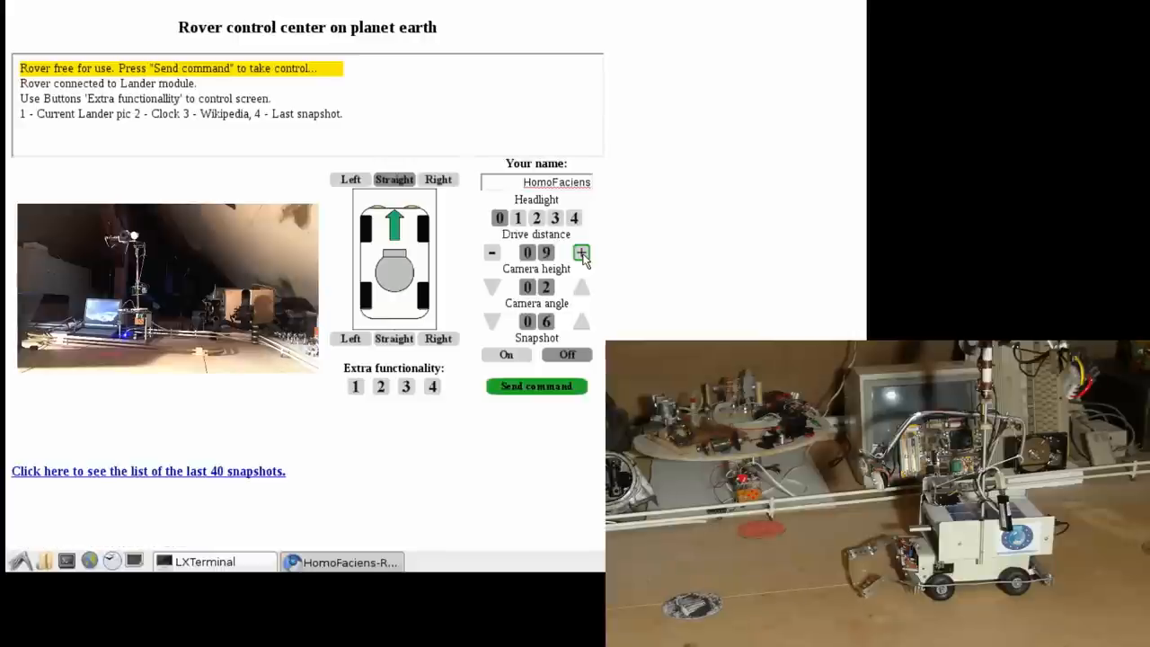
left_click(582, 252)
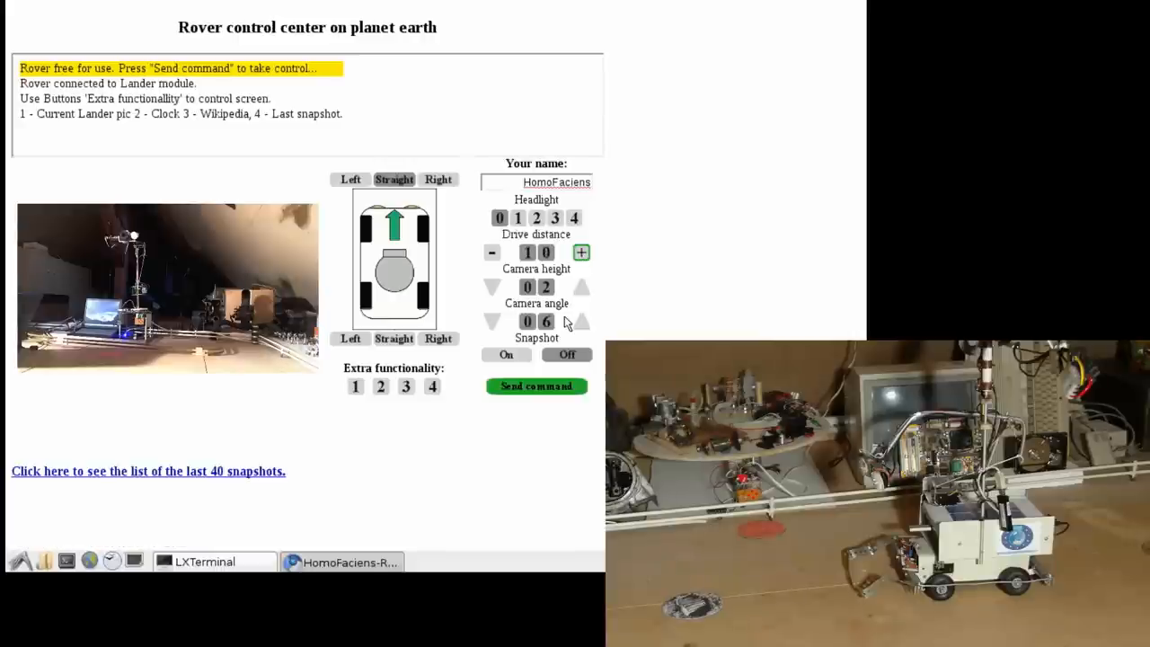
left_click(536, 384)
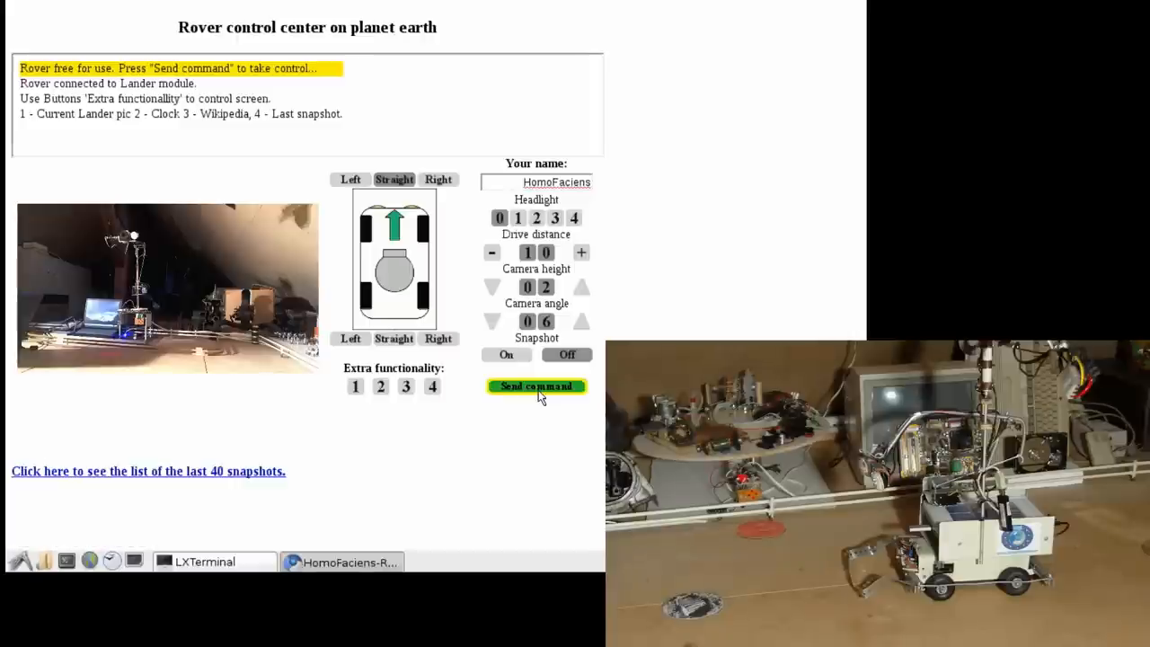
Send the straight forward drive command and wait for the new snapshot.
left_click(536, 385)
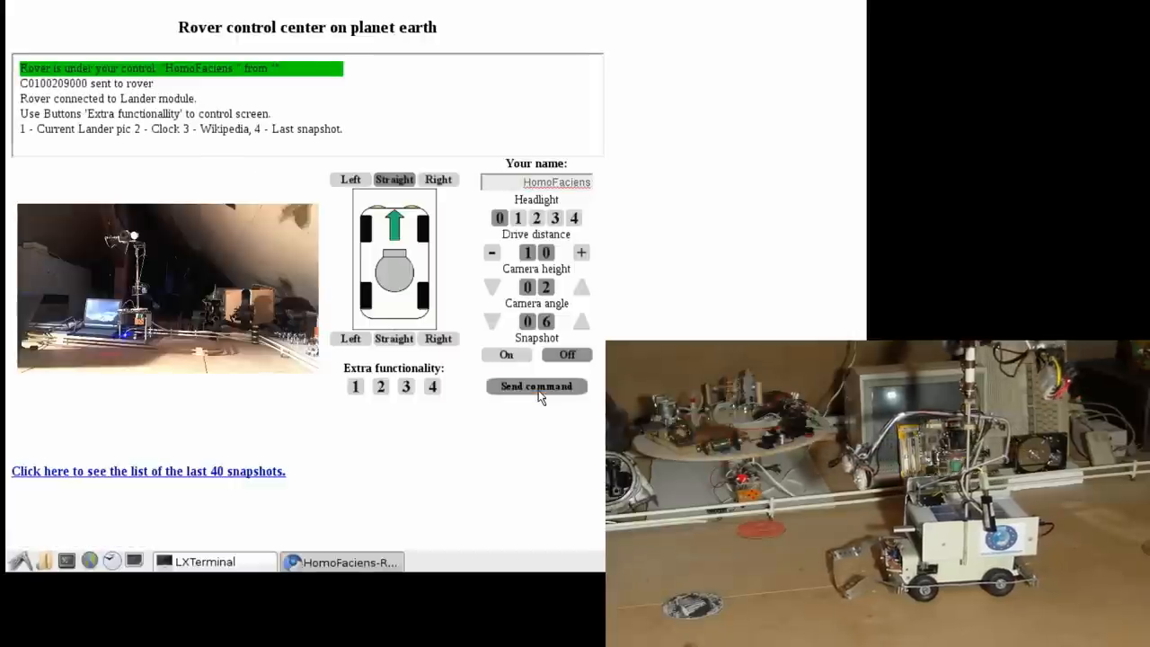
left_click(535, 385)
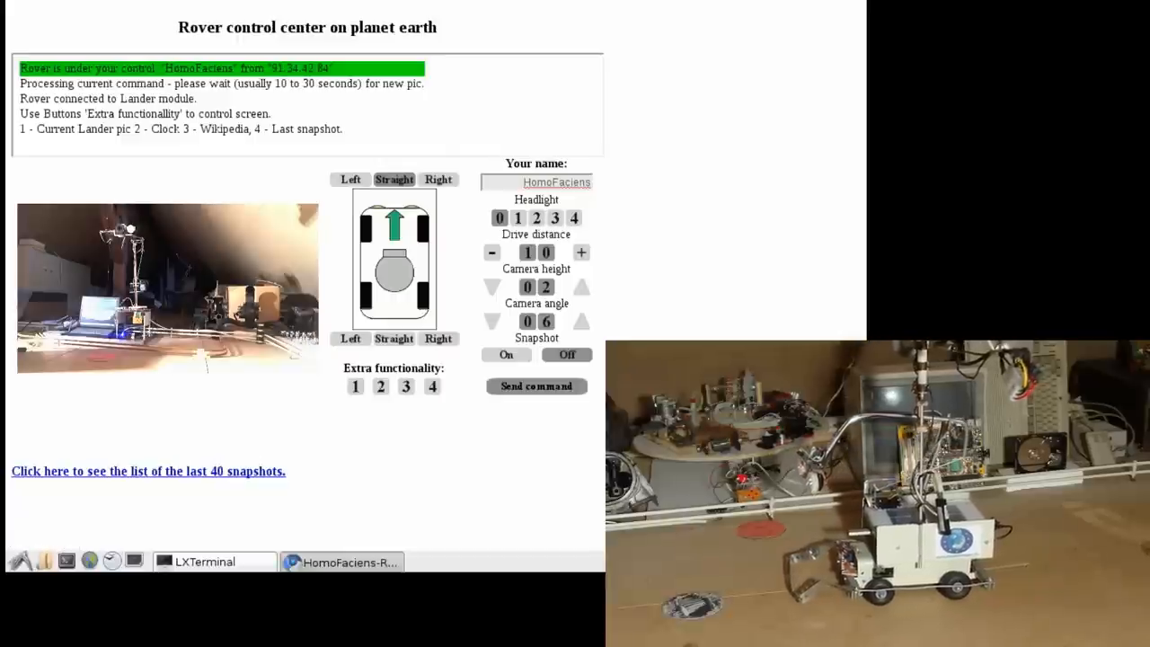
left_click(536, 385)
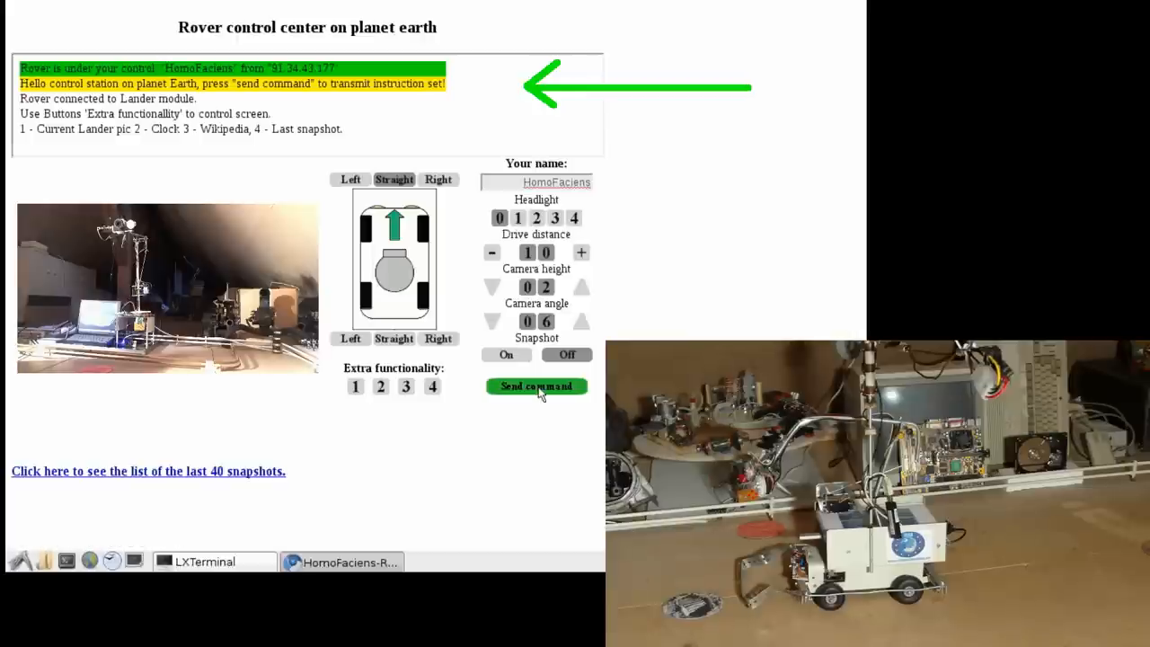
left_click(535, 384)
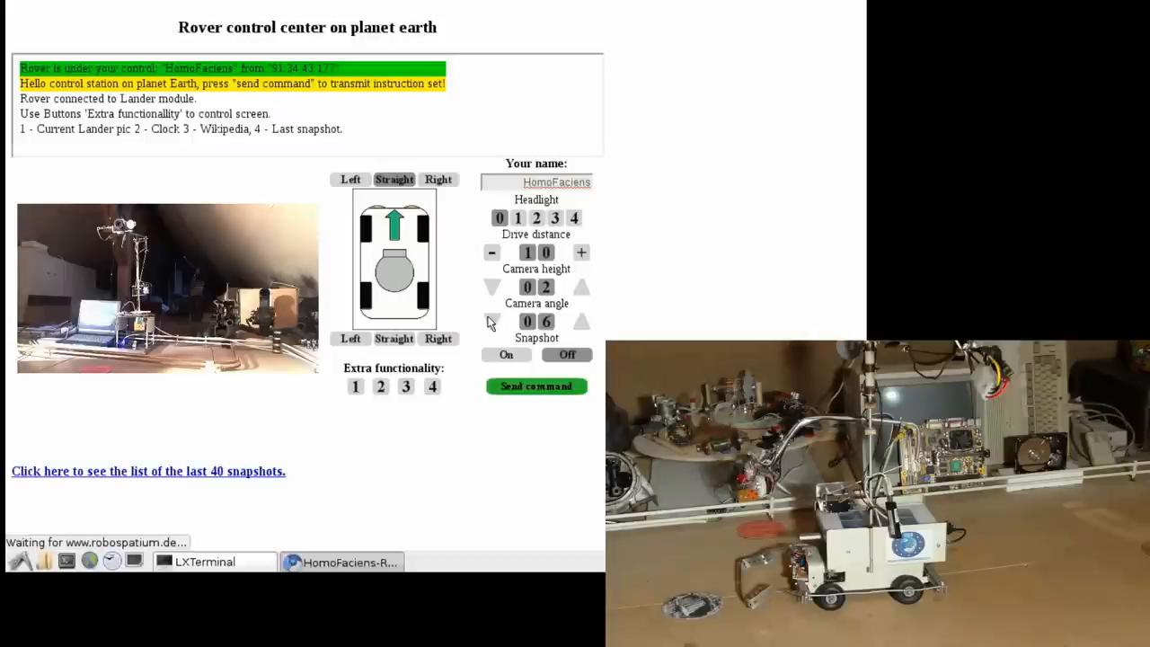
Lower the camera angle to 3 and reduce the drive distance to 00 for a stop instruction.
left_click(492, 320)
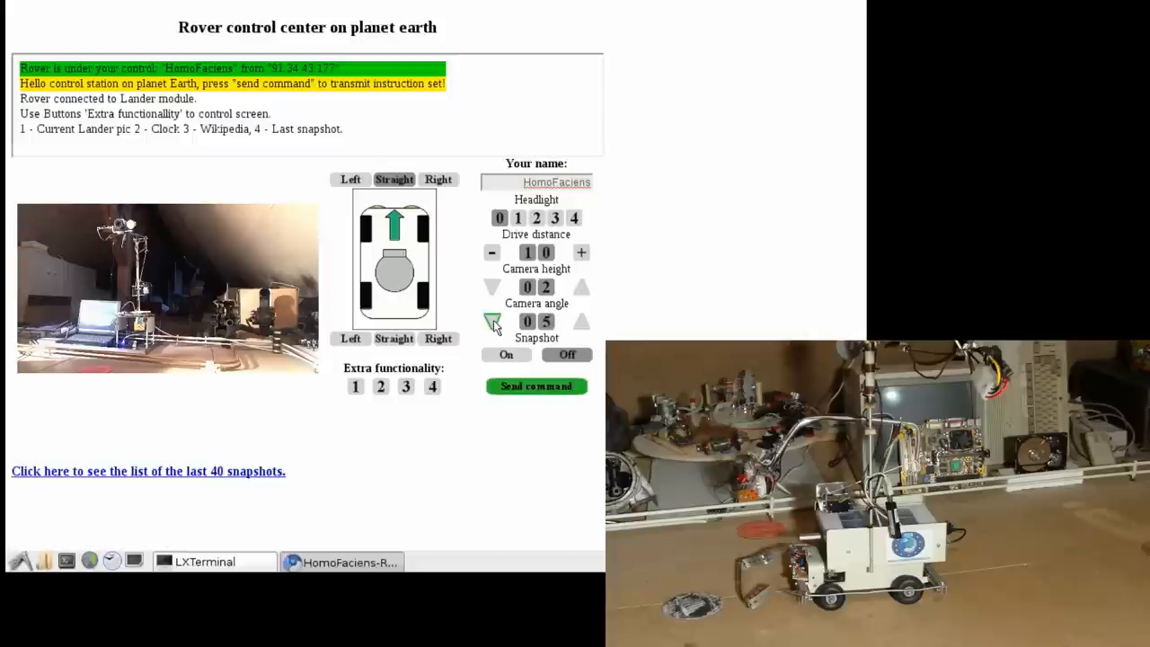
left_click(493, 322)
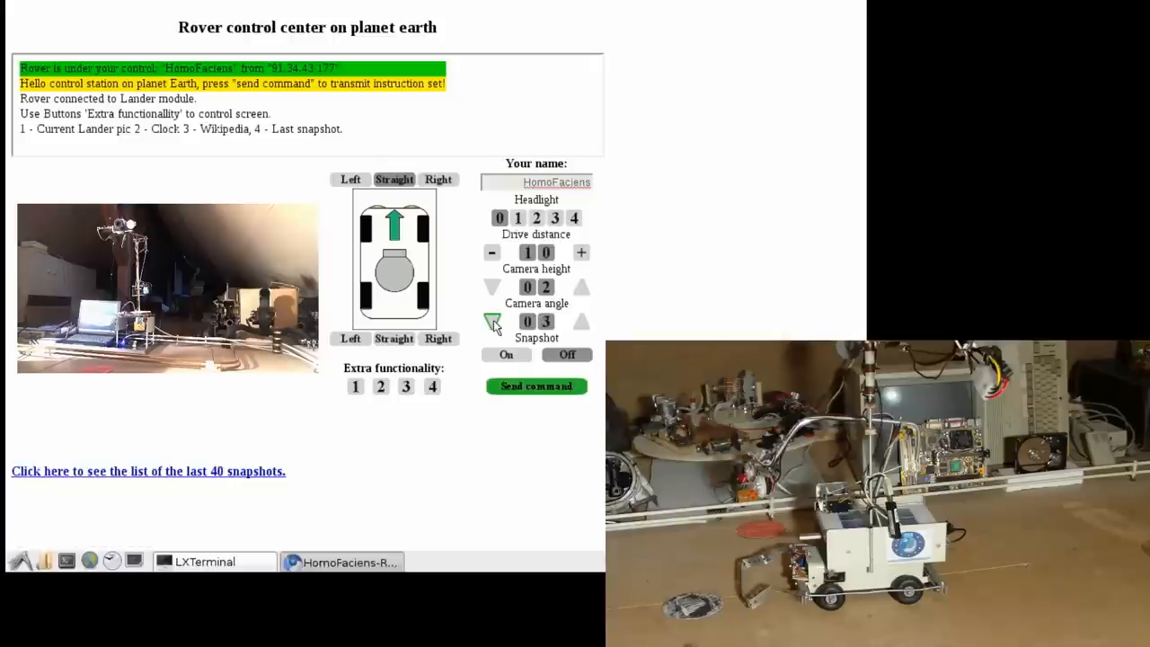
mouse_move(496, 309)
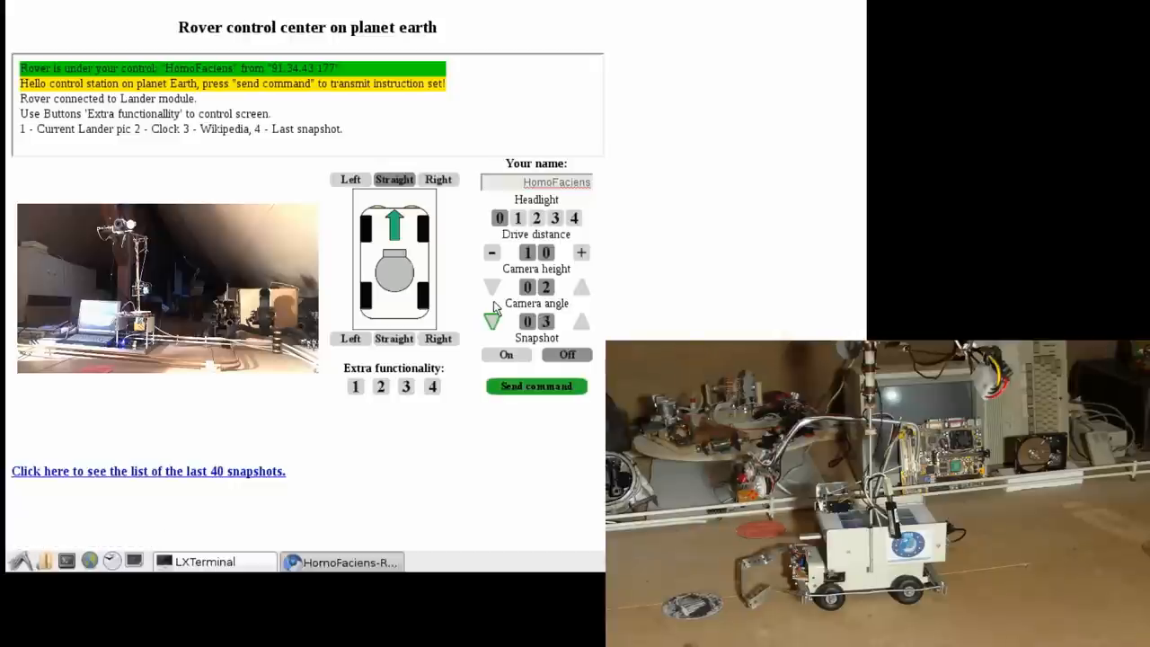
left_click(492, 251)
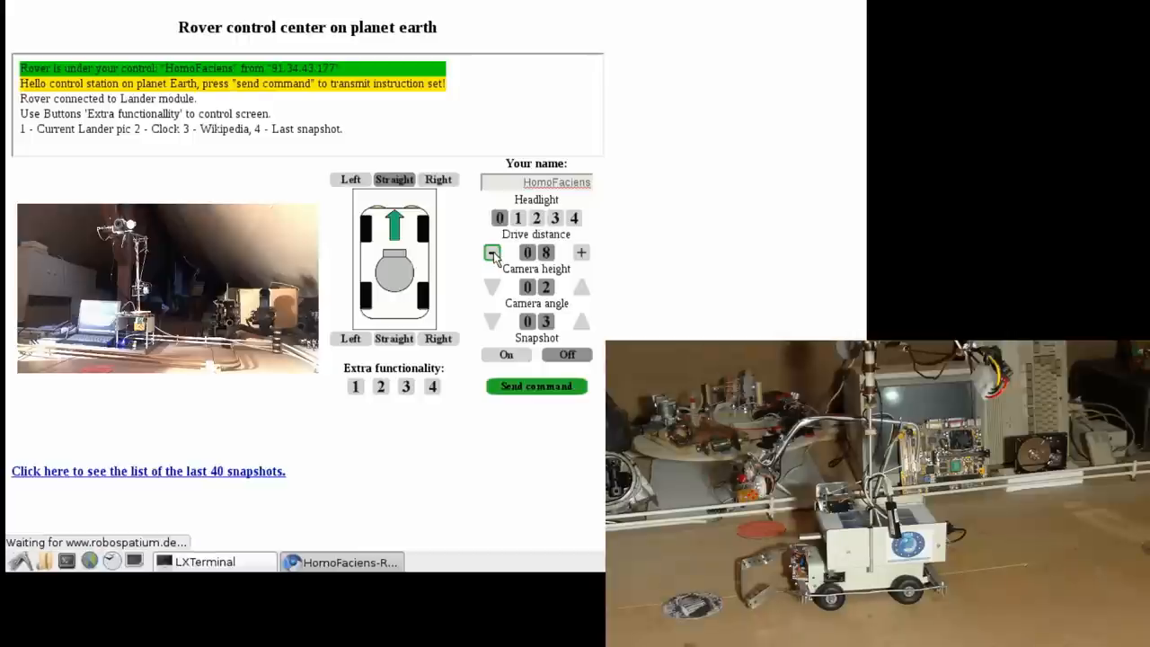
left_click(492, 252)
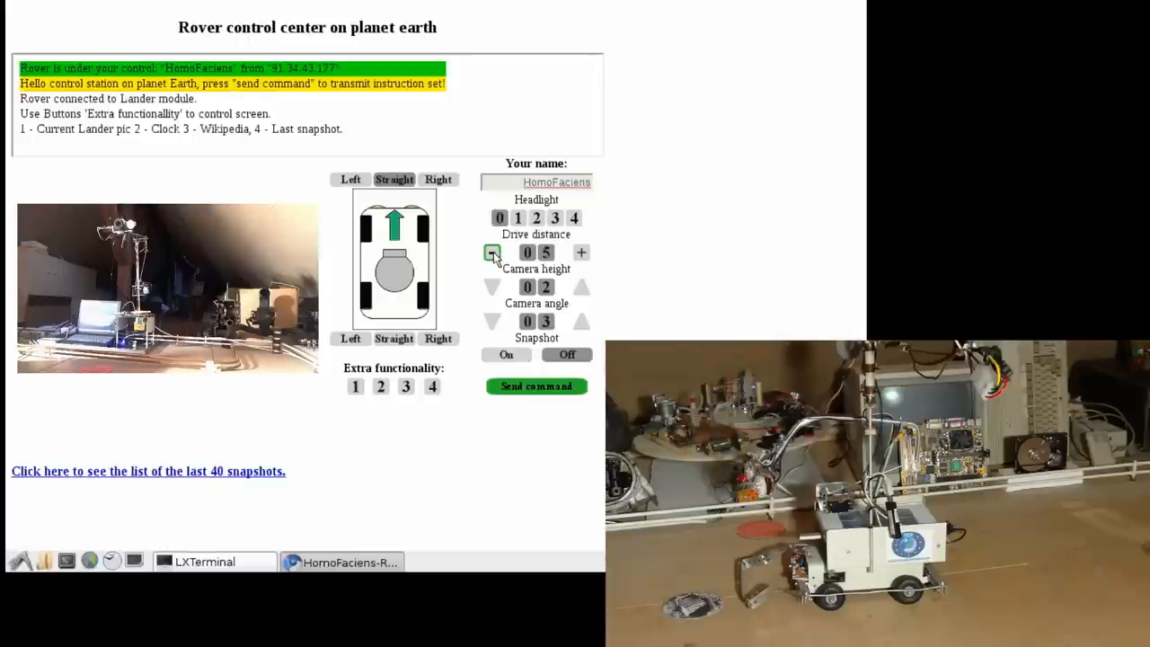
left_click(493, 252)
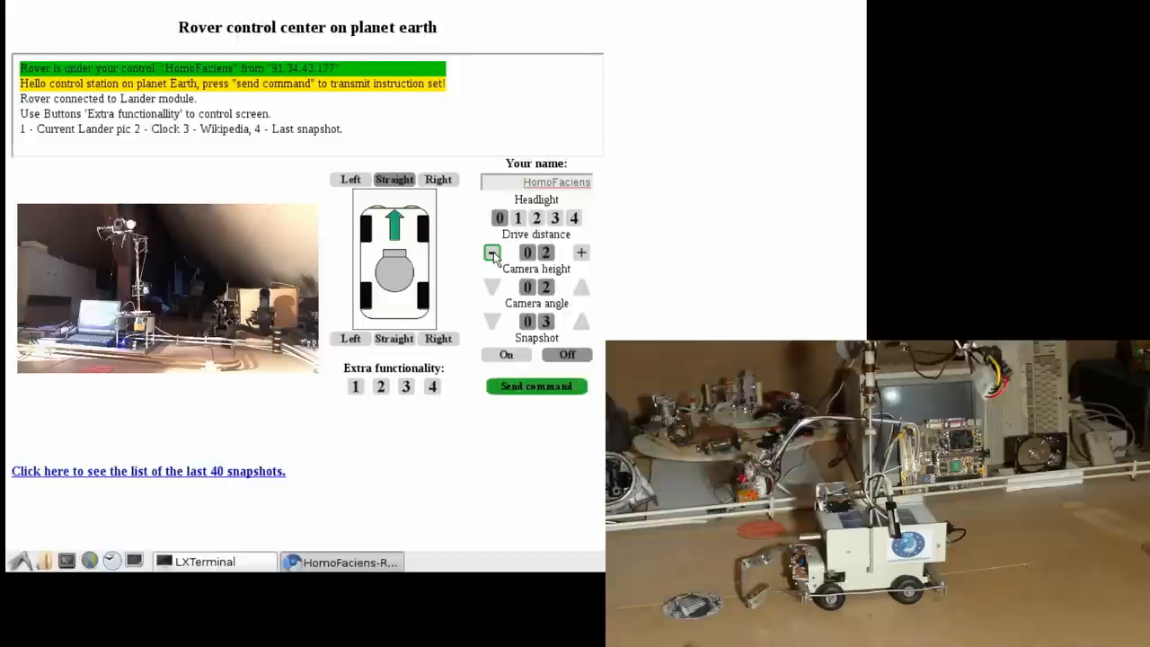
left_click(493, 251)
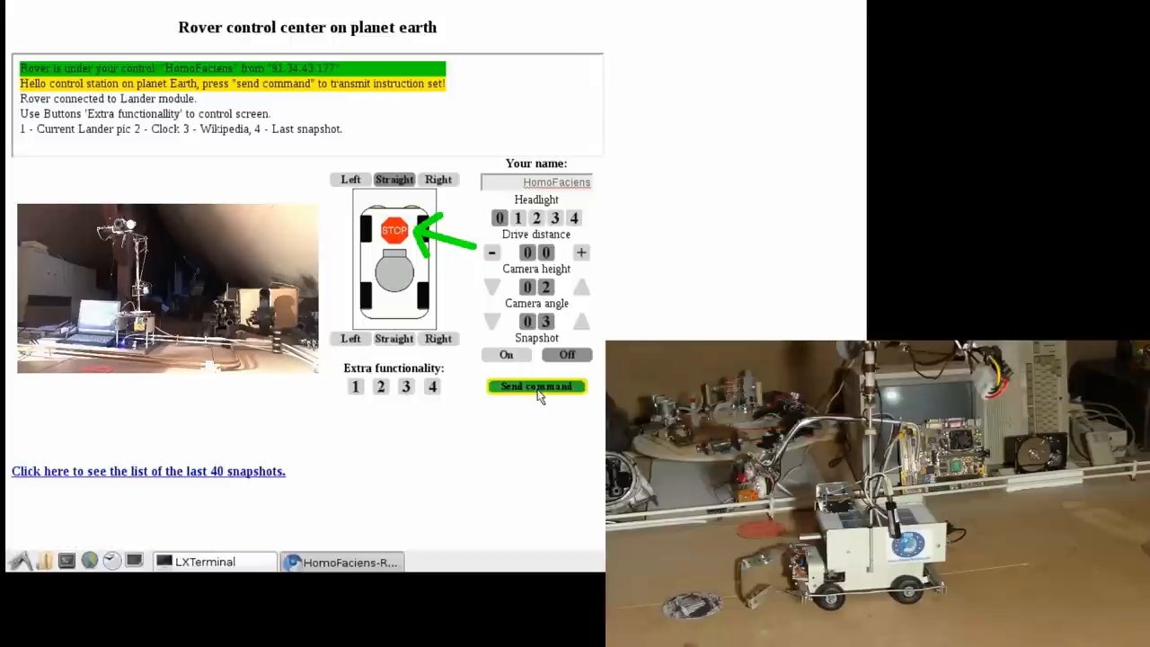
Send the stationary command, receive the ground close-up, and tilt the camera up to 9.
left_click(535, 384)
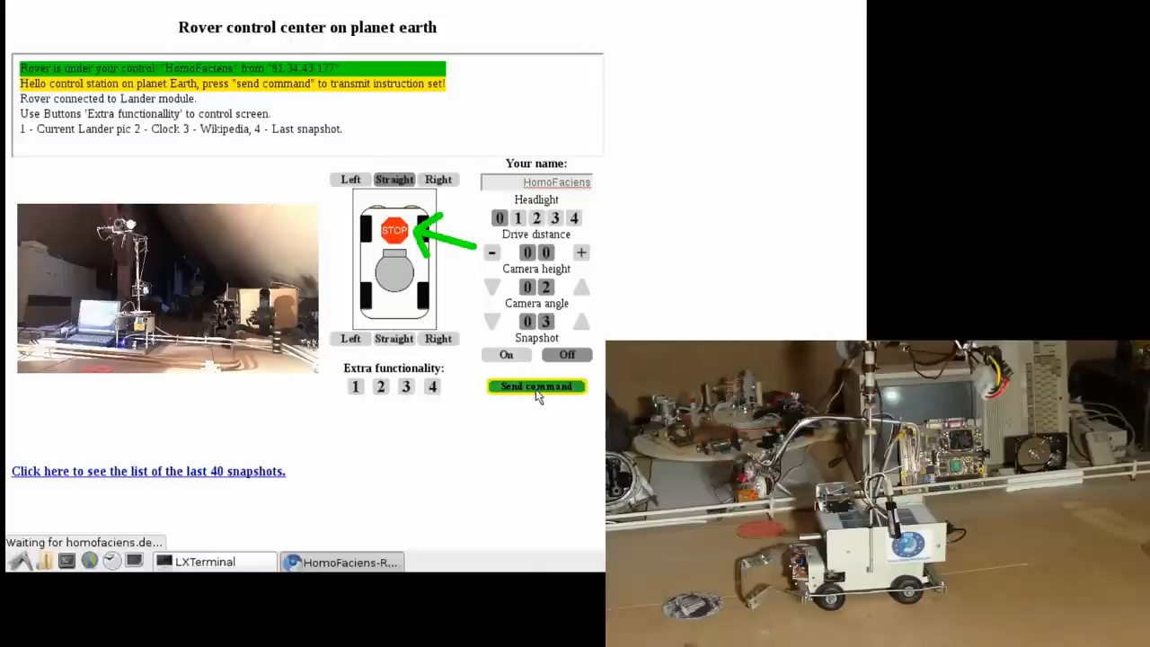
left_click(536, 385)
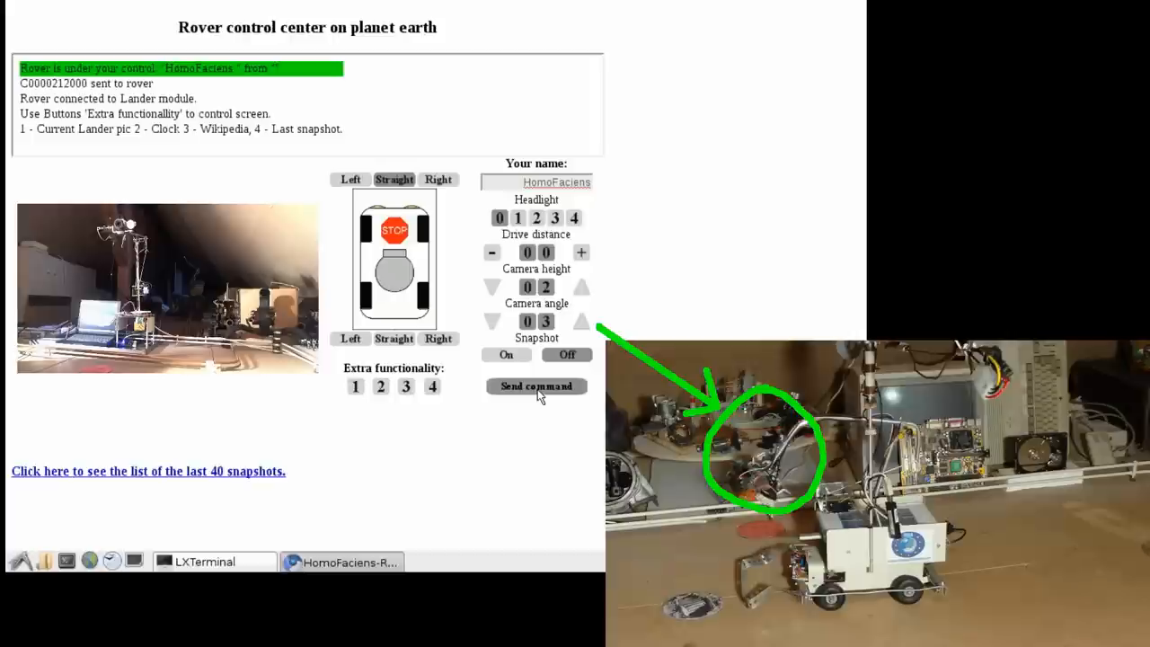
left_click(536, 385)
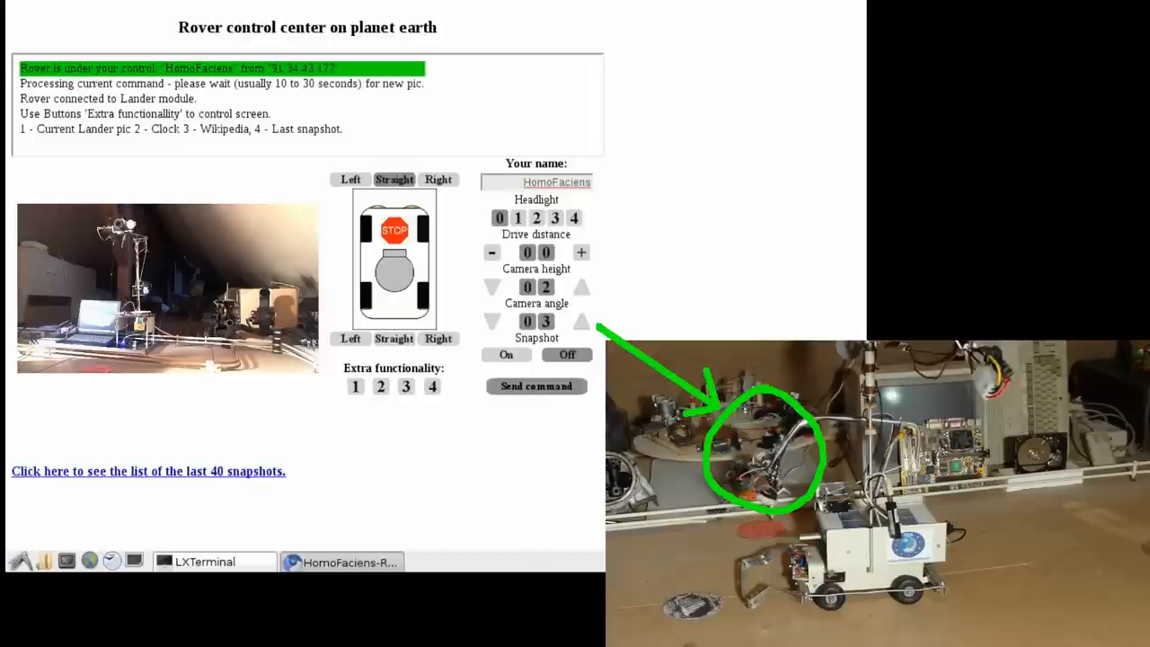
left_click(536, 385)
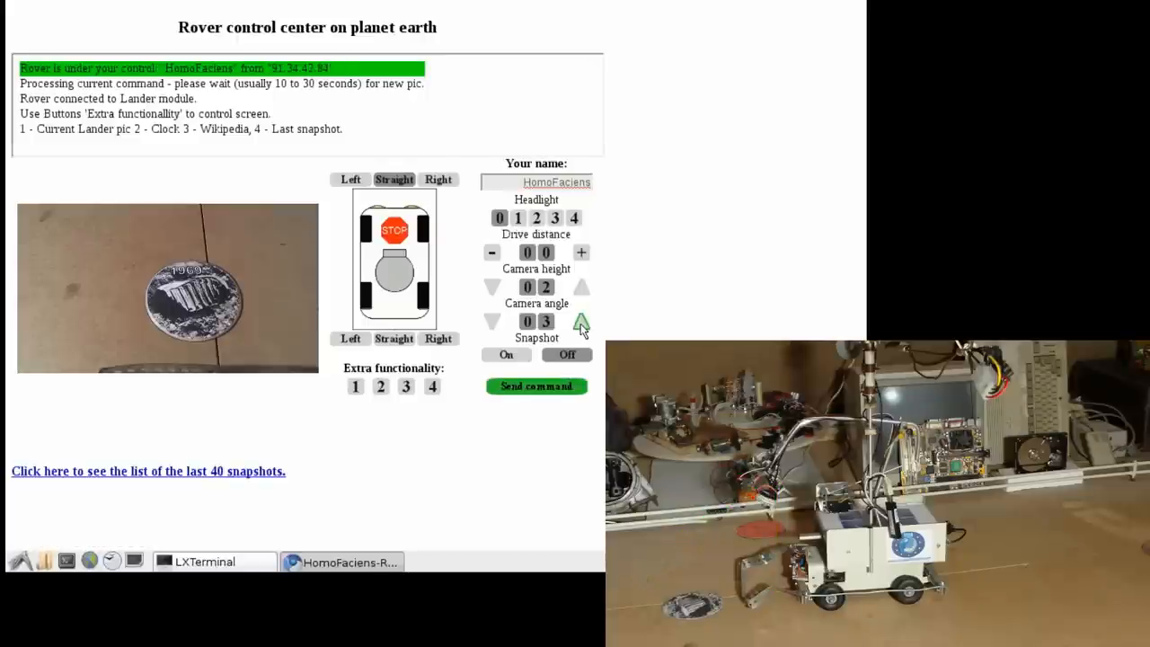
left_click(583, 322)
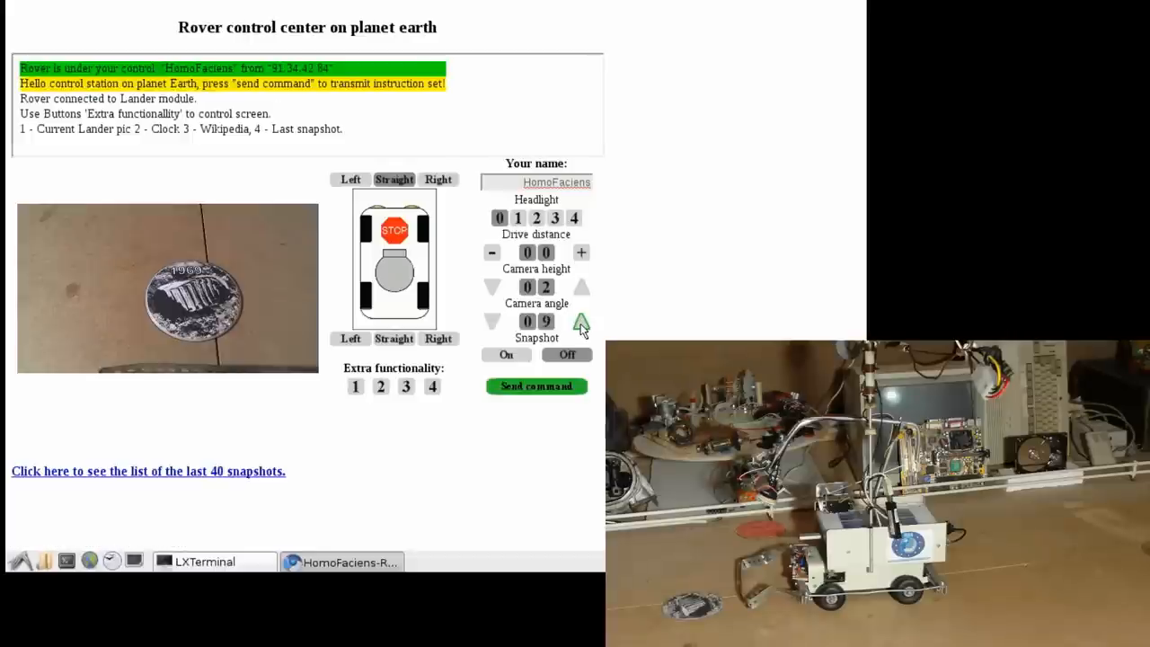
Tilt the camera up to angle 14 and send it to the rover.
left_click(582, 320)
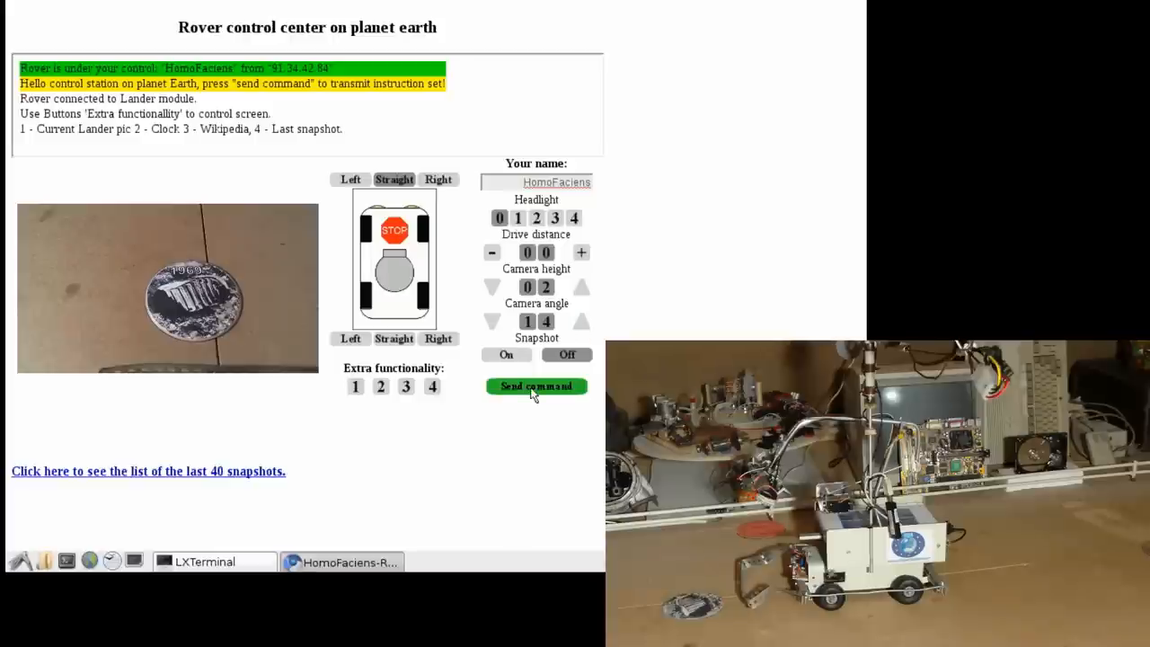
left_click(536, 387)
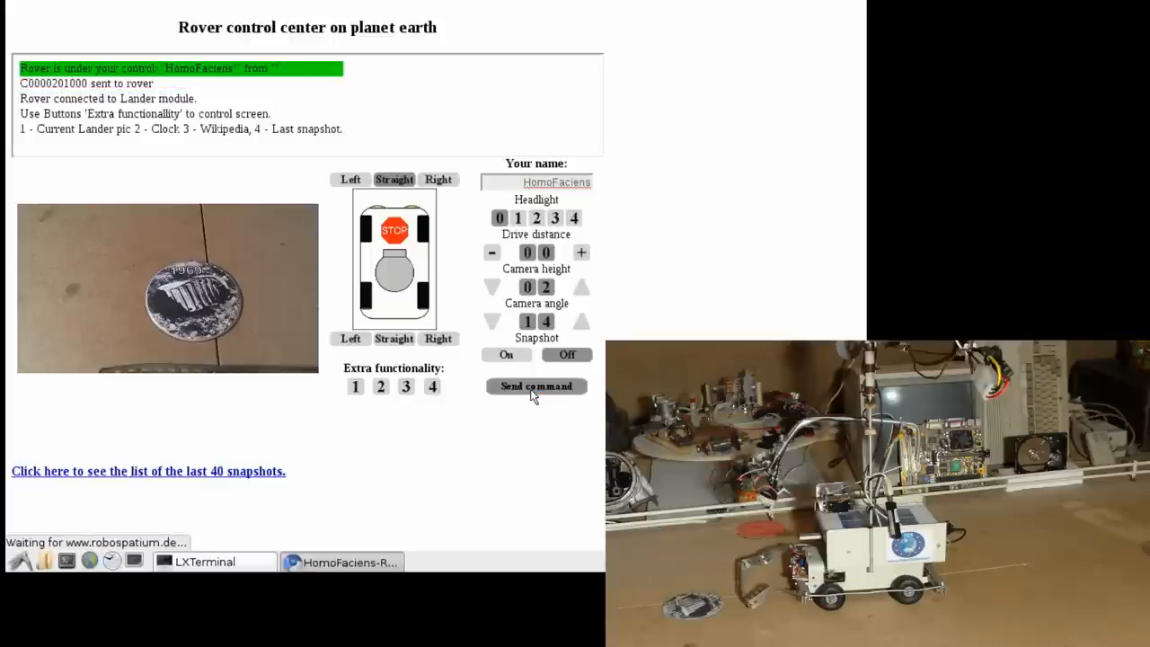
left_click(536, 385)
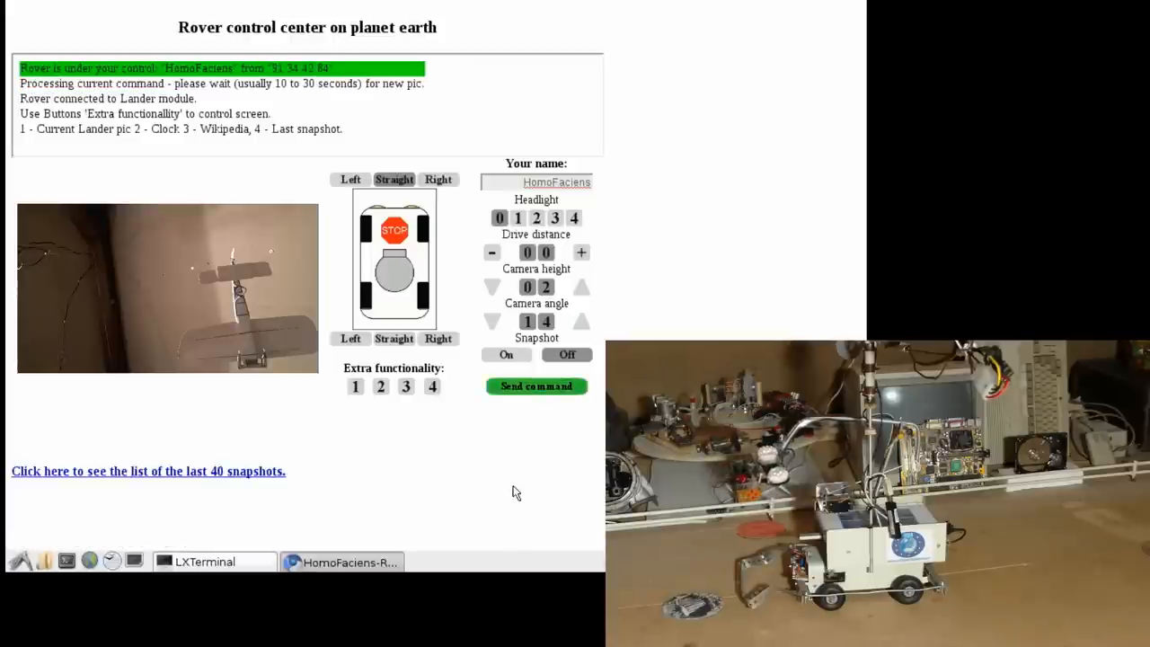
Raise the drive distance to 03 and send the forward drive command.
left_click(580, 251)
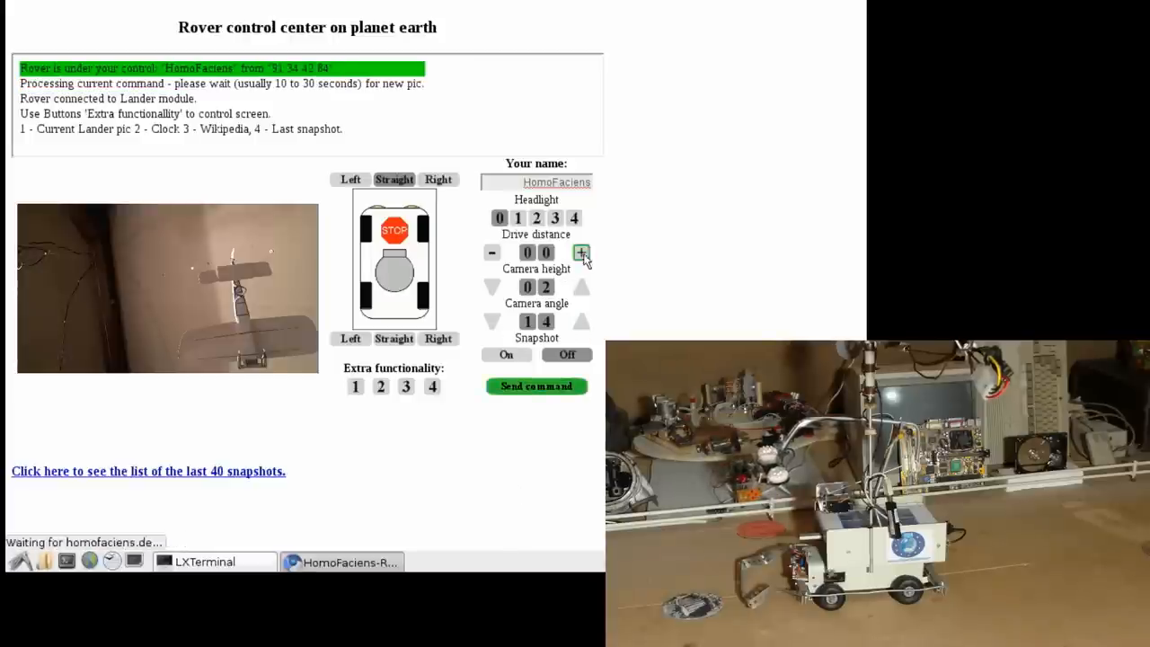
left_click(582, 252)
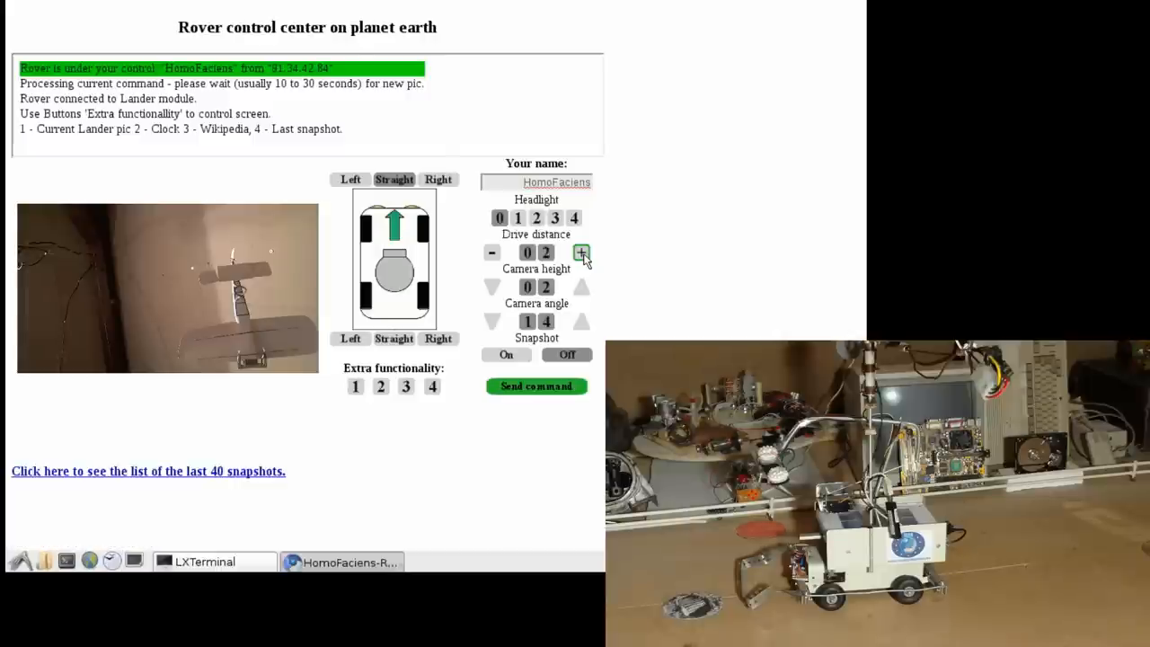
left_click(582, 252)
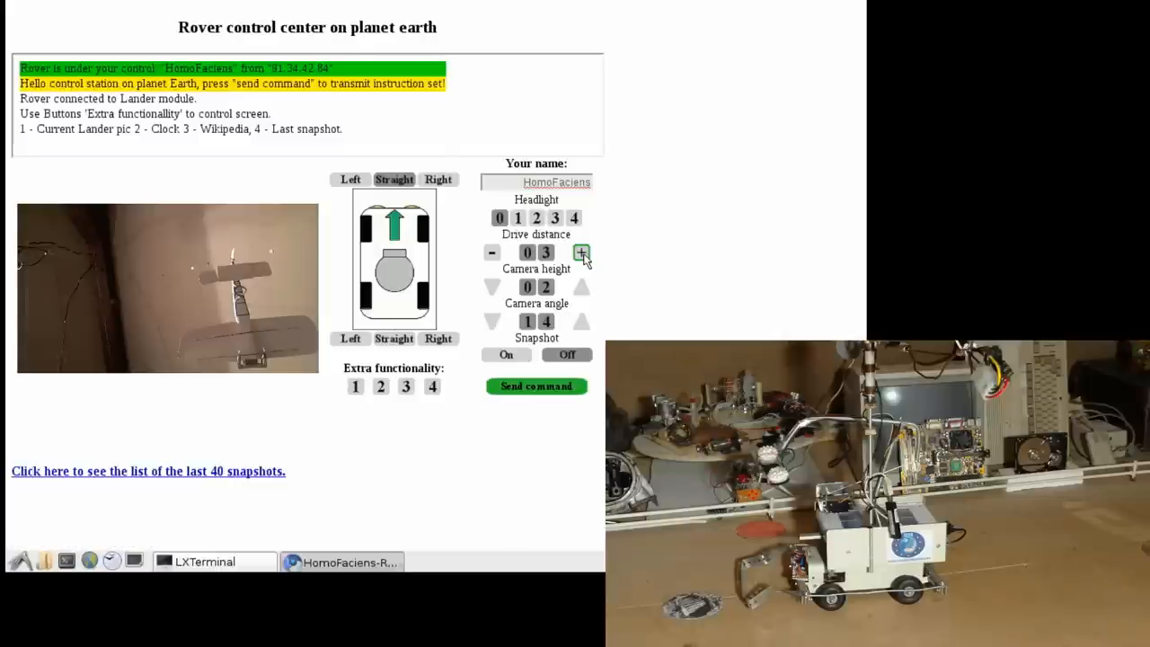
left_click(536, 387)
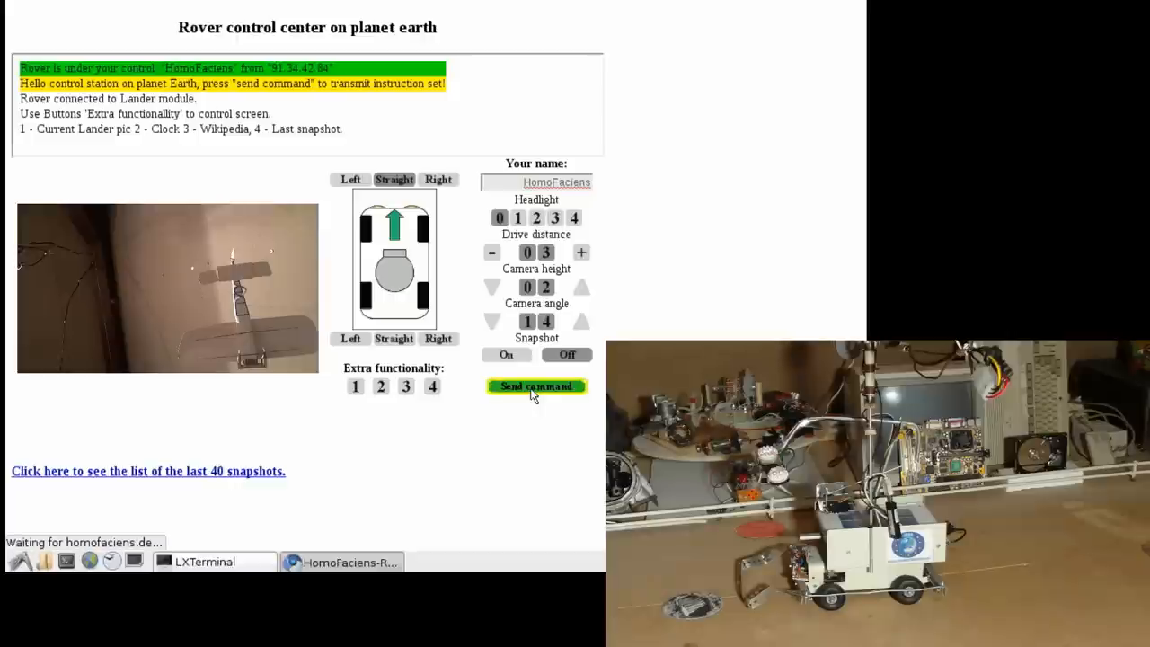
left_click(535, 385)
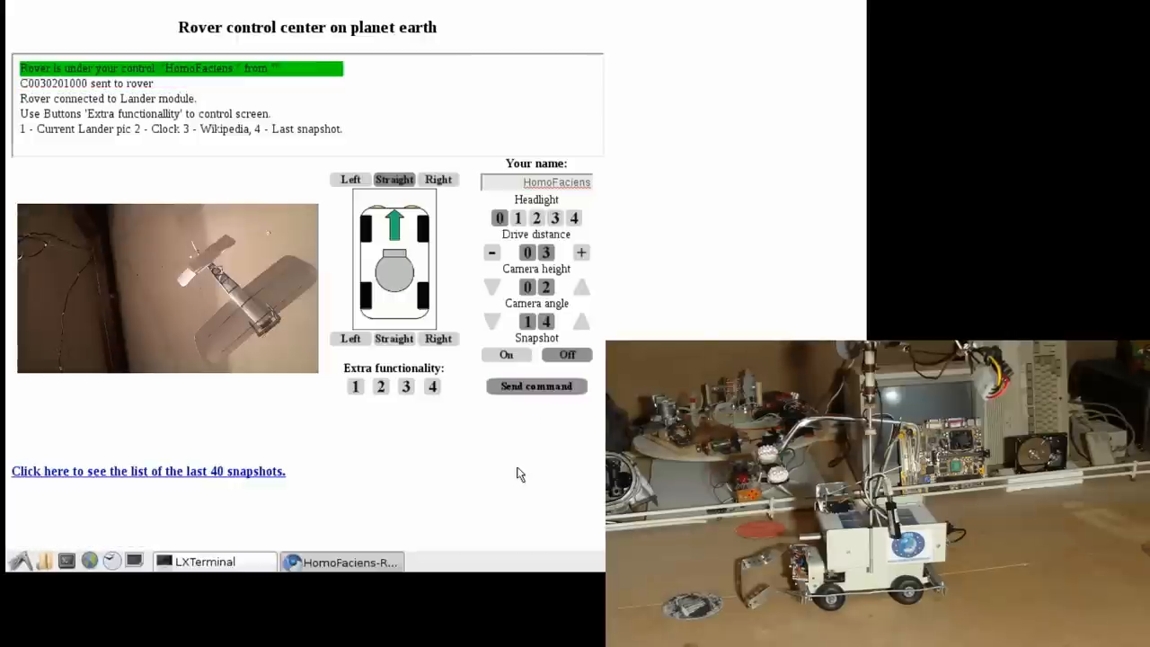
left_click(536, 384)
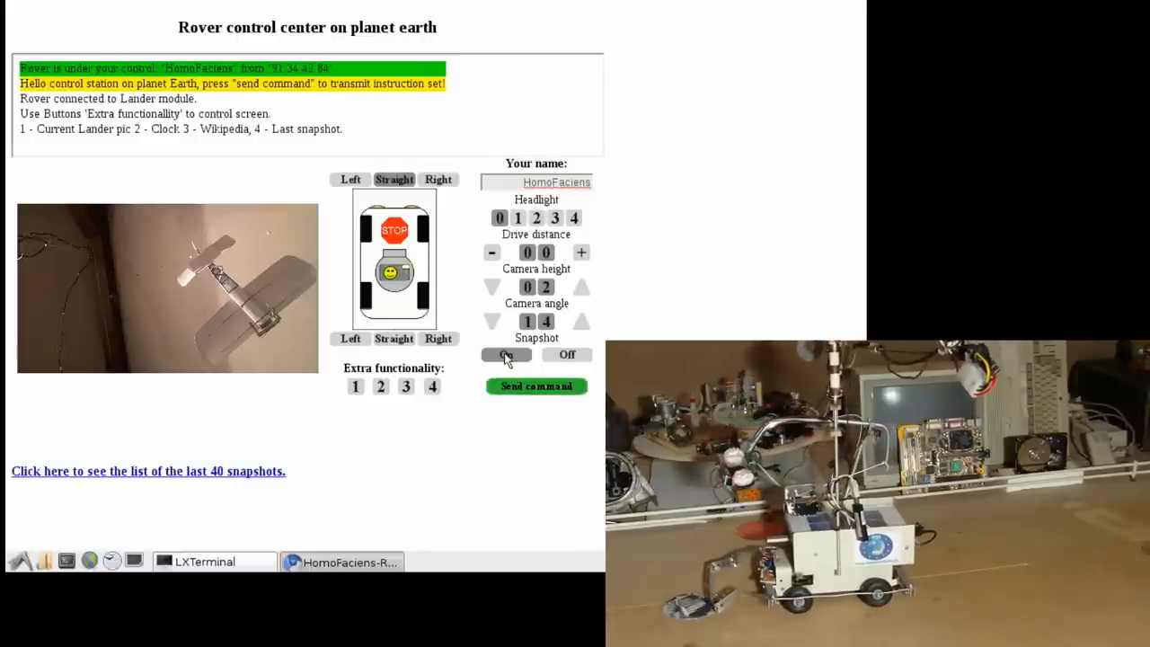
Turn Snapshot on with drive distance 00 and send the command to the rover.
left_click(536, 384)
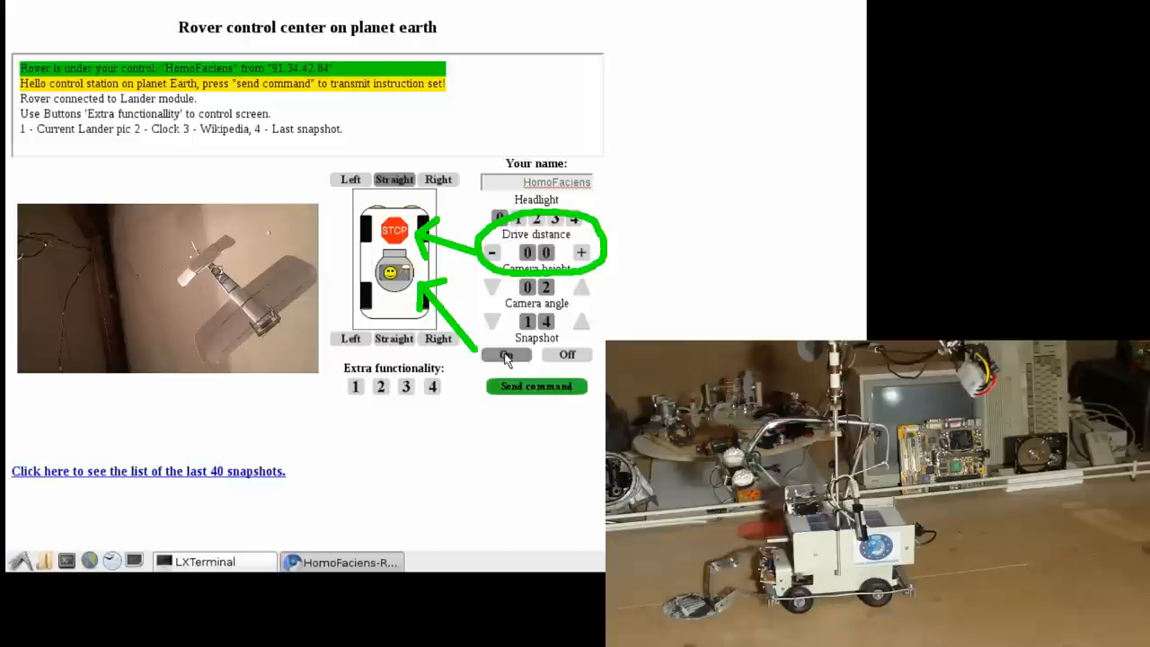
left_click(535, 384)
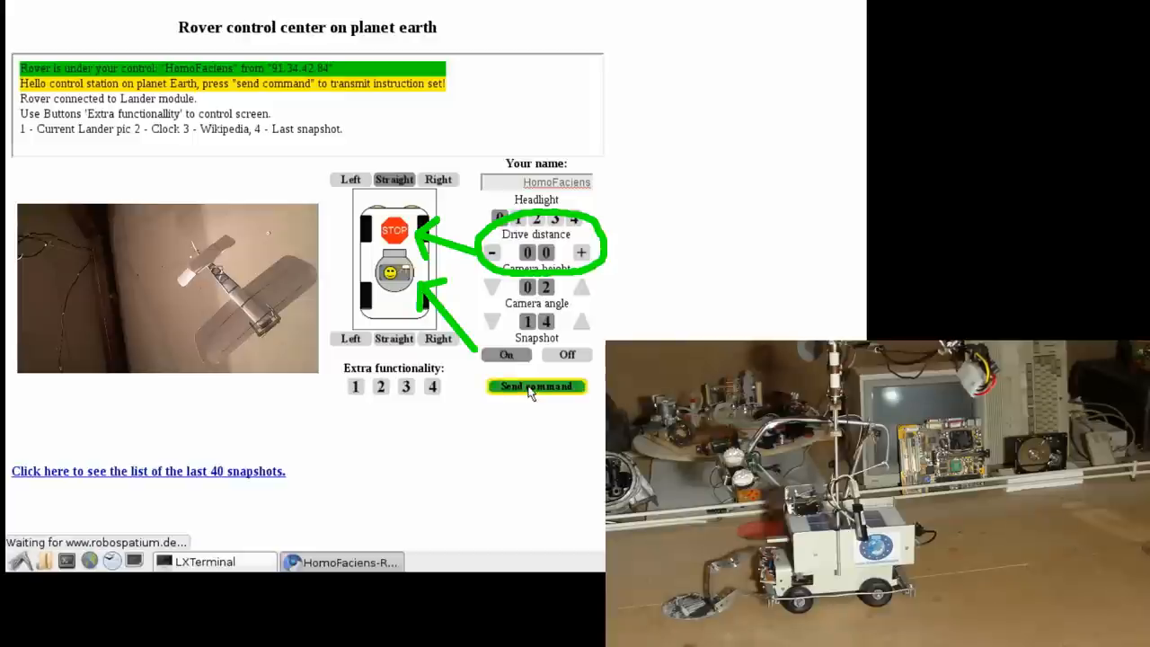
left_click(535, 386)
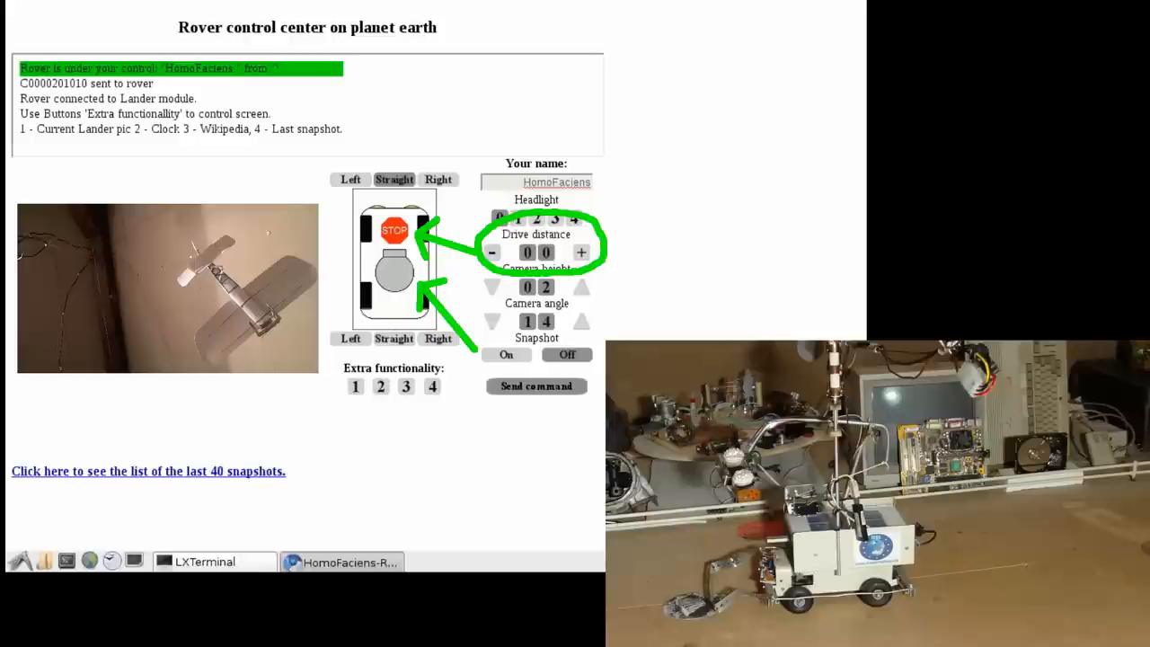
left_click(536, 385)
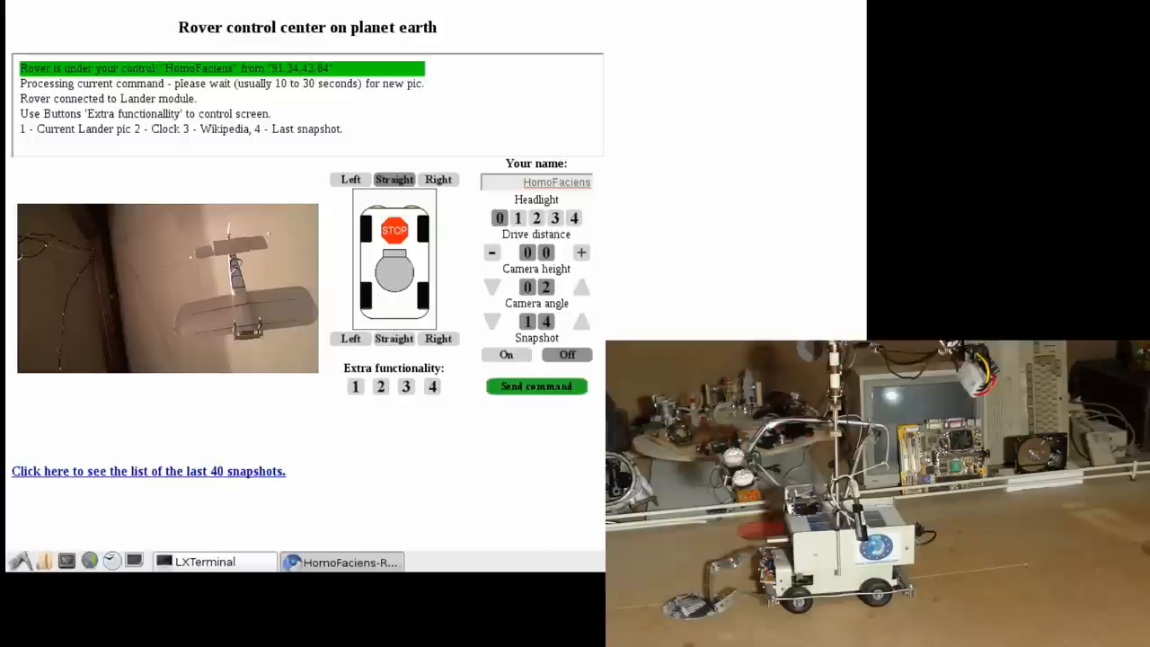
mouse_move(518, 356)
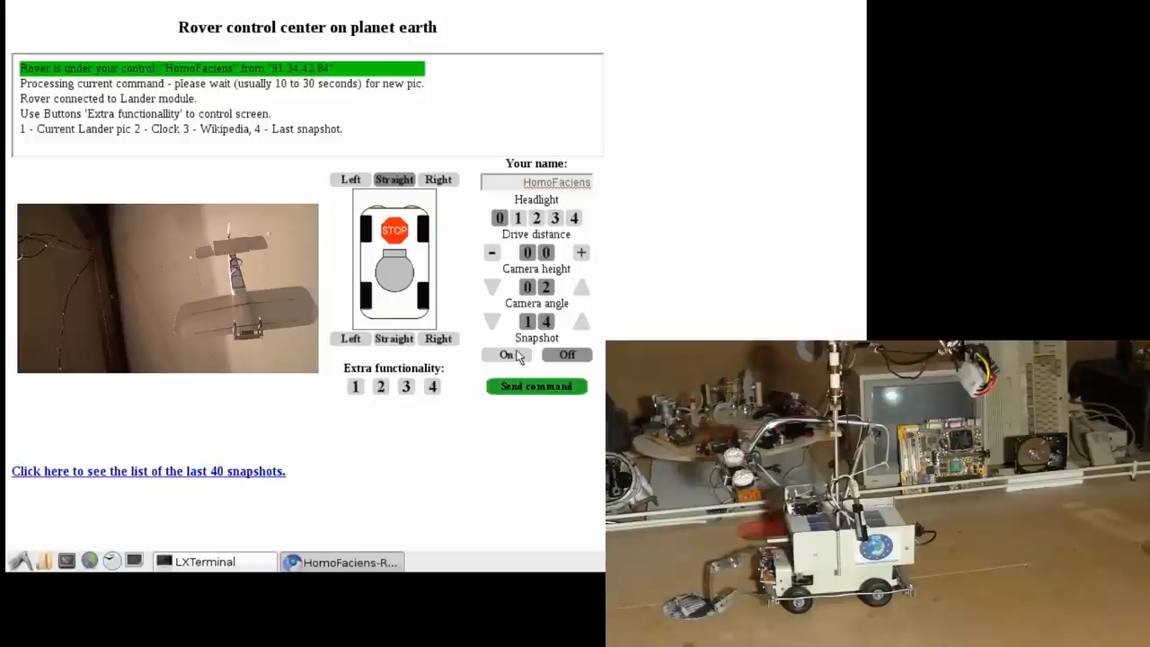
Raise the drive distance to 10 and steer the rear wheels left for a backward drive.
left_click(582, 251)
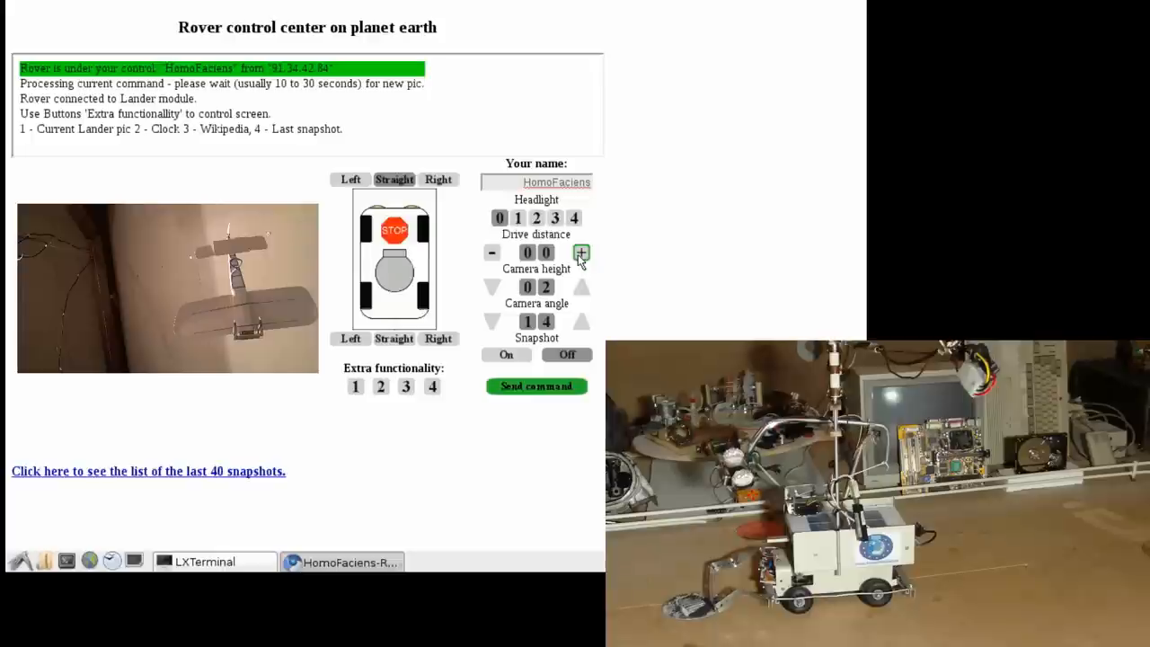
left_click(583, 251)
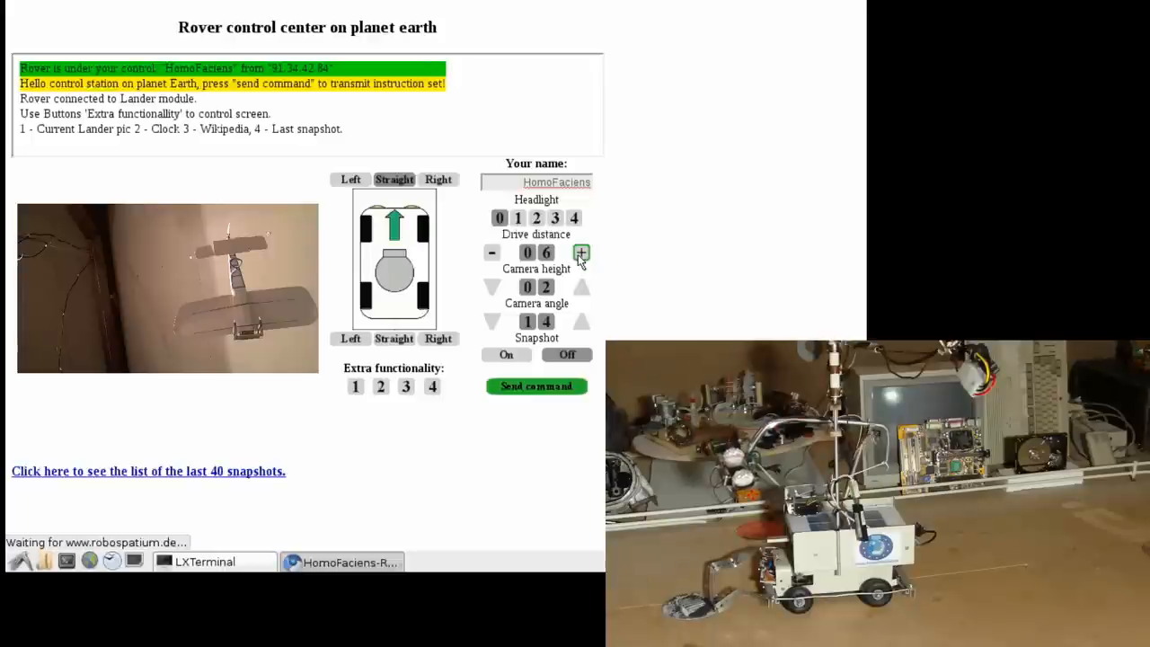
left_click(581, 252)
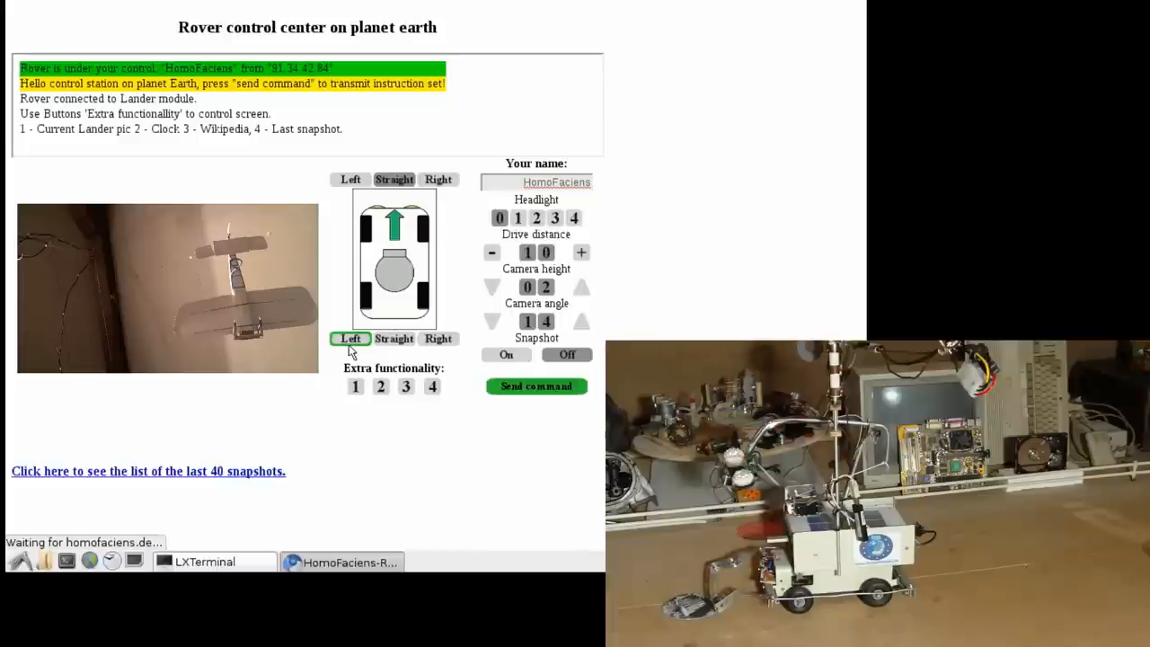
left_click(350, 338)
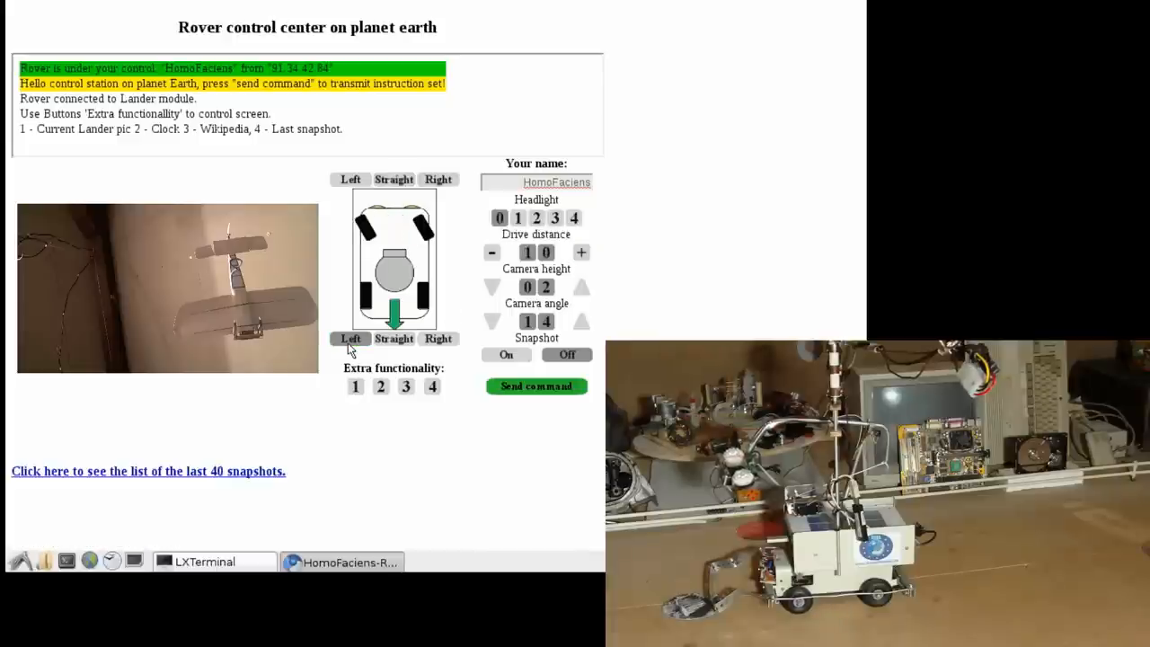
left_click(582, 288)
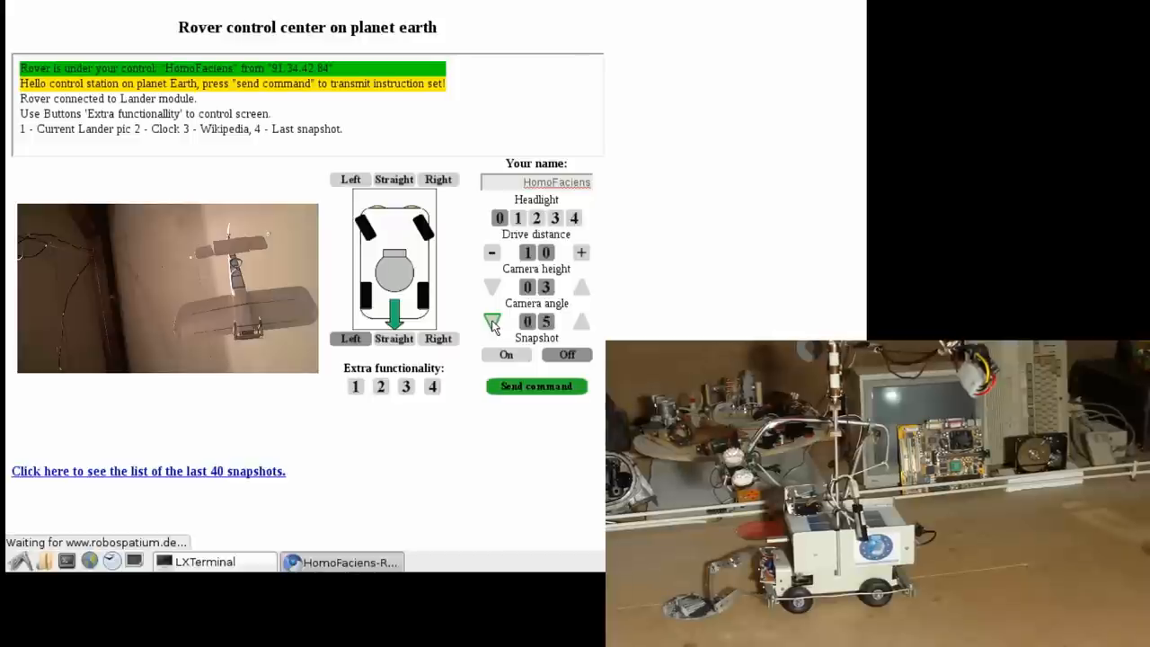
Lower the camera angle to 04, set headlight level 2 and send the instructions.
left_click(493, 320)
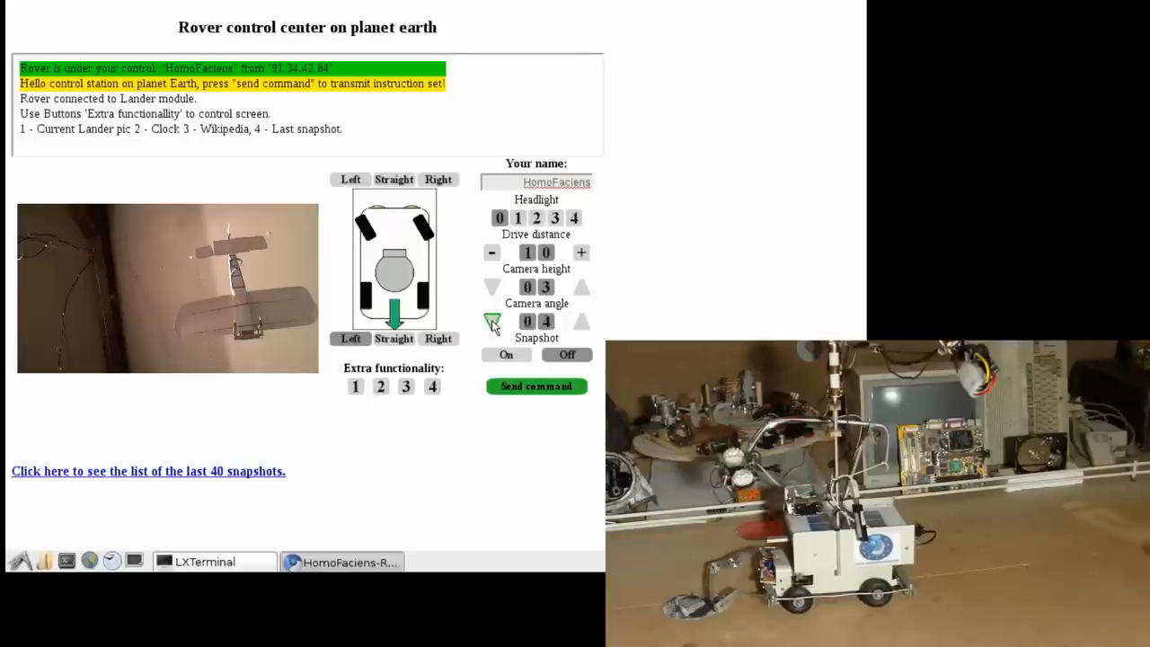
left_click(536, 217)
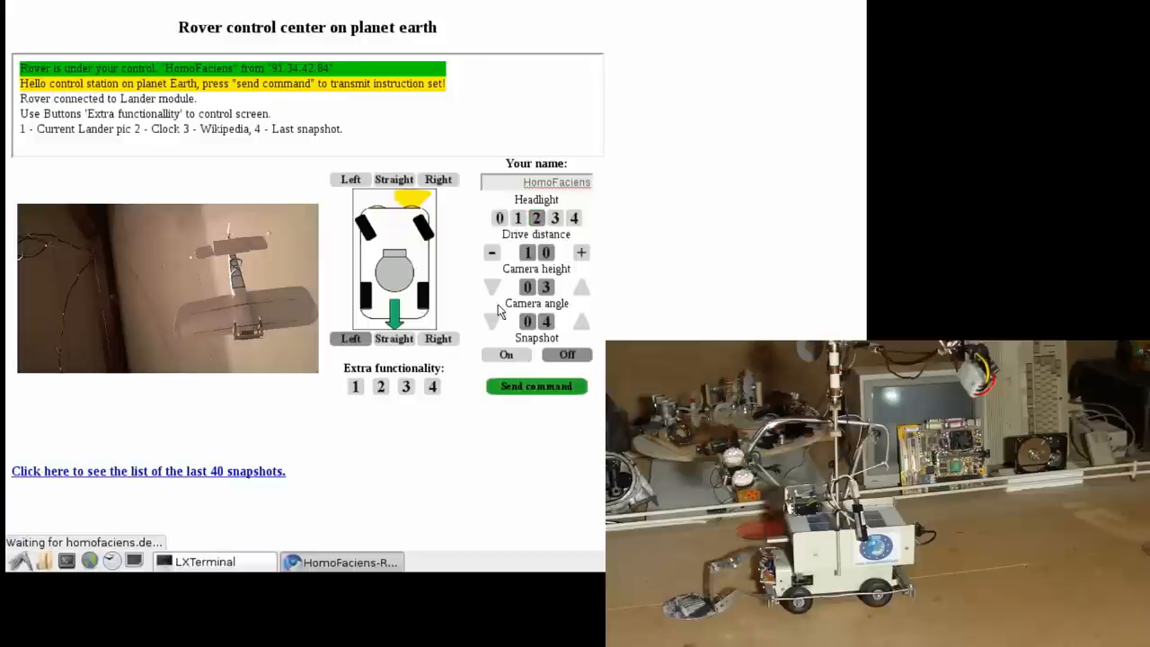
left_click(536, 385)
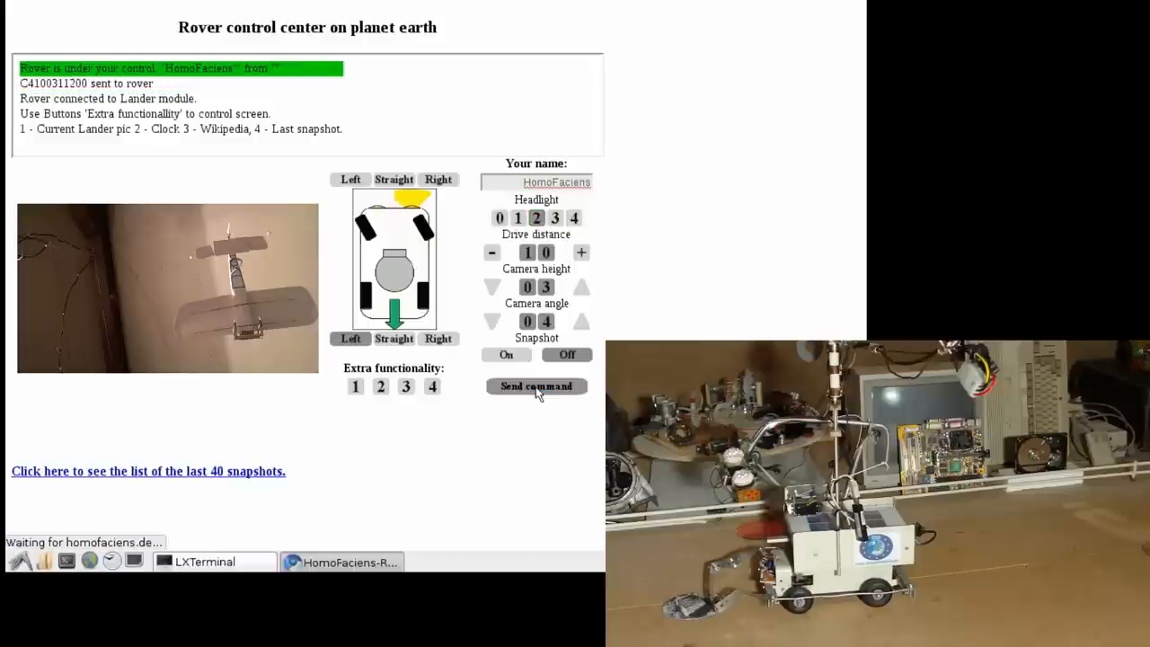
left_click(536, 385)
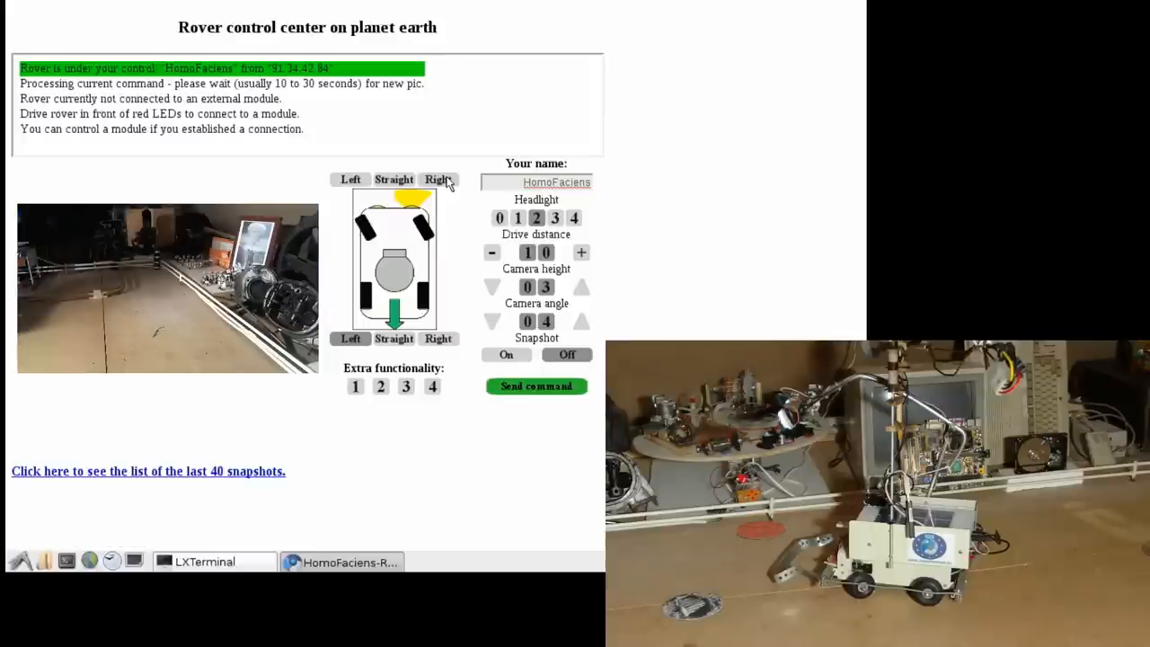
Steer the front wheels right, lower the camera to 03 and send the distance-10 drive.
left_click(438, 180)
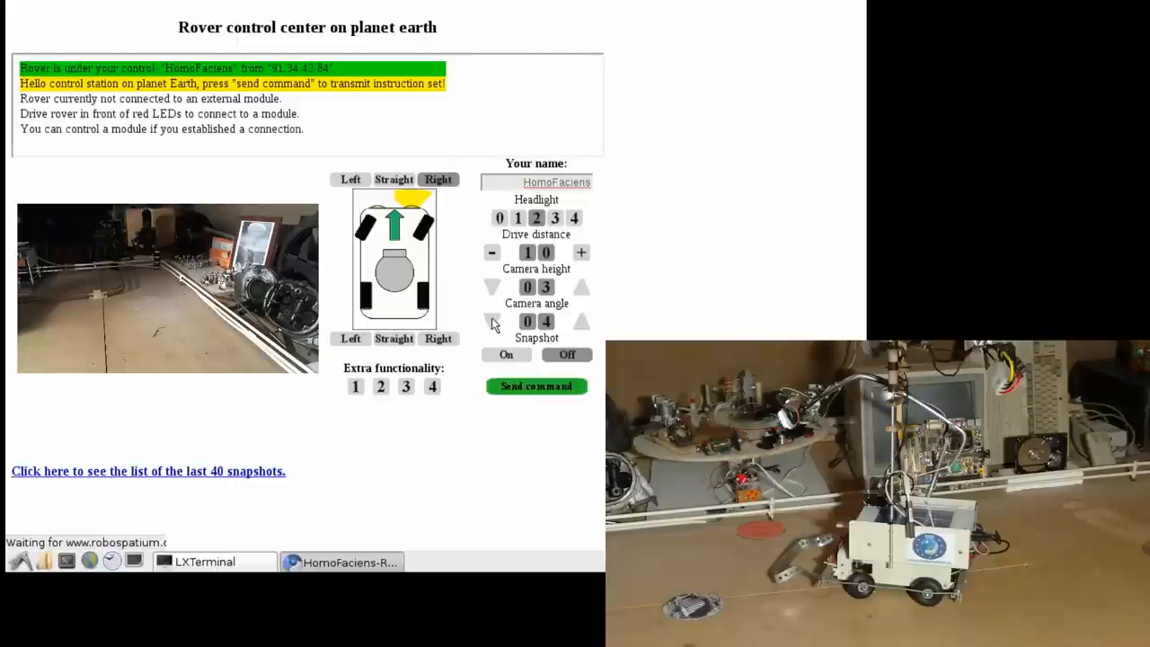
left_click(492, 322)
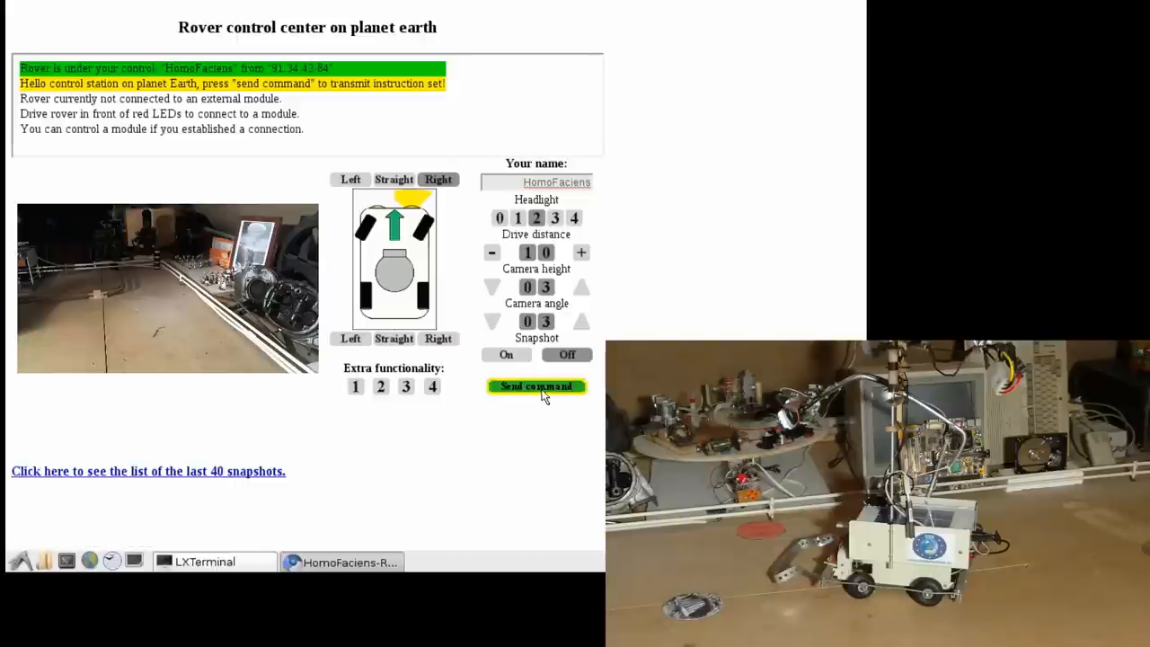
left_click(536, 386)
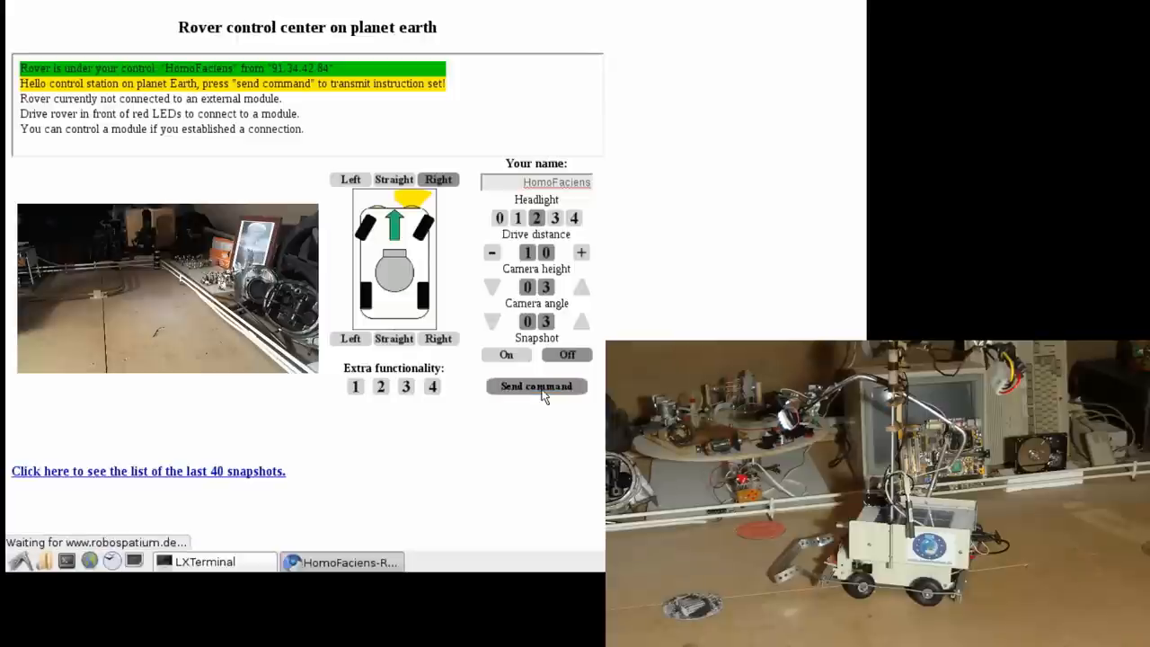
left_click(536, 385)
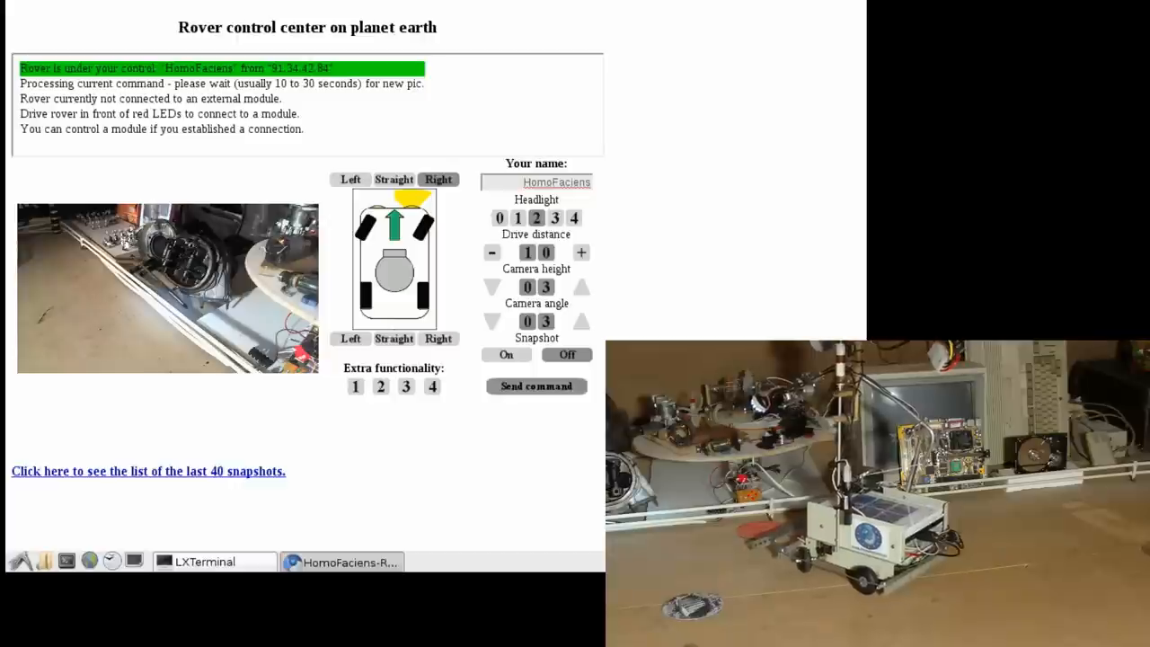
left_click(536, 385)
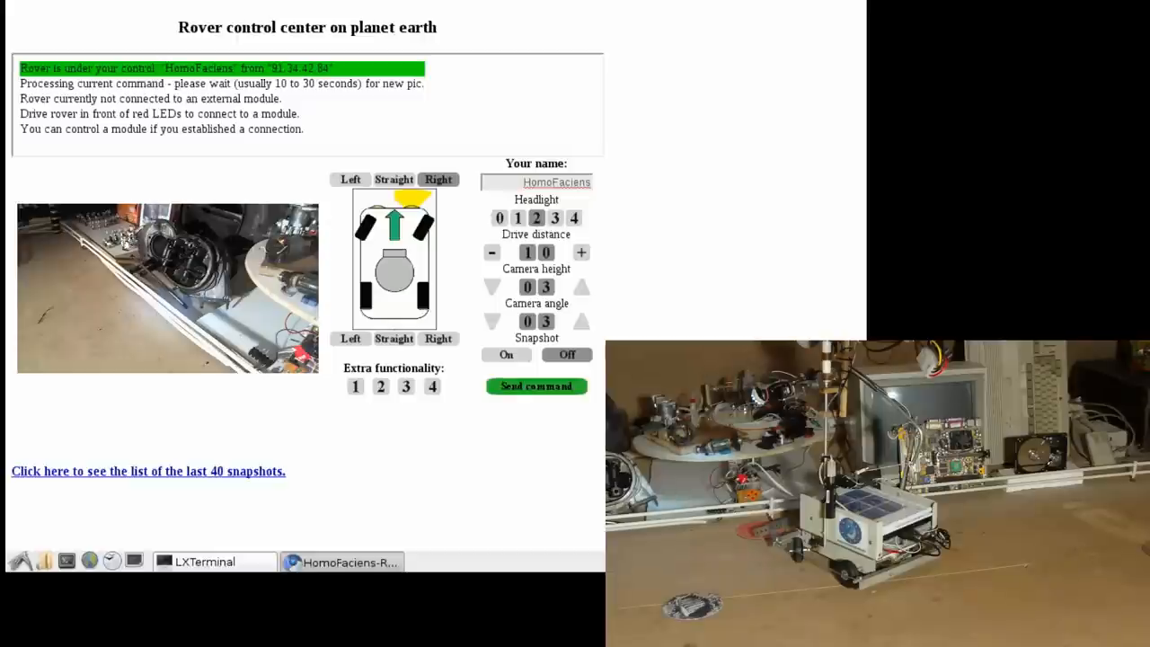
left_click(536, 385)
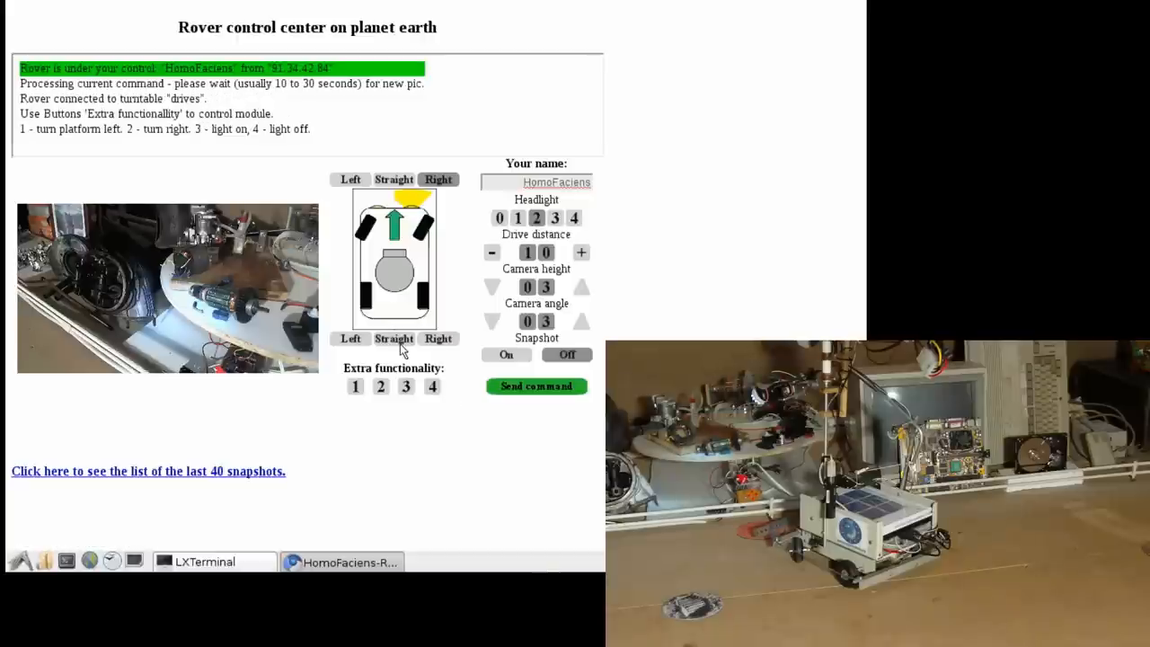
Set rear wheels straight, choose Extra functionality 2 to turn the turntable right, and send it.
left_click(394, 338)
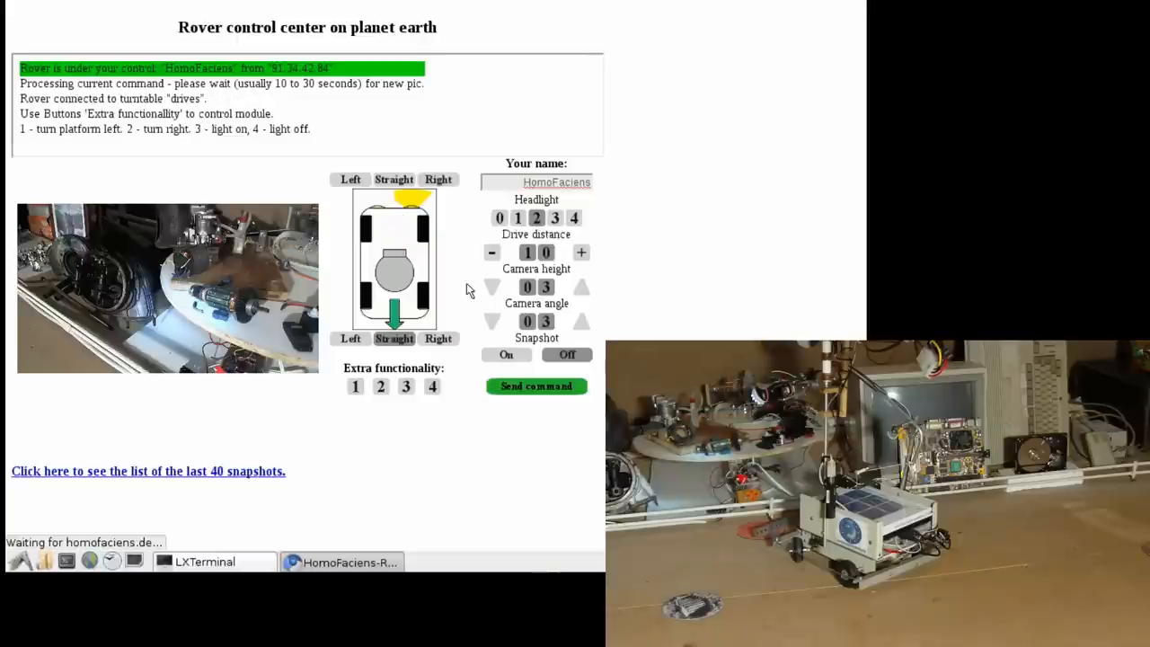
left_click(493, 252)
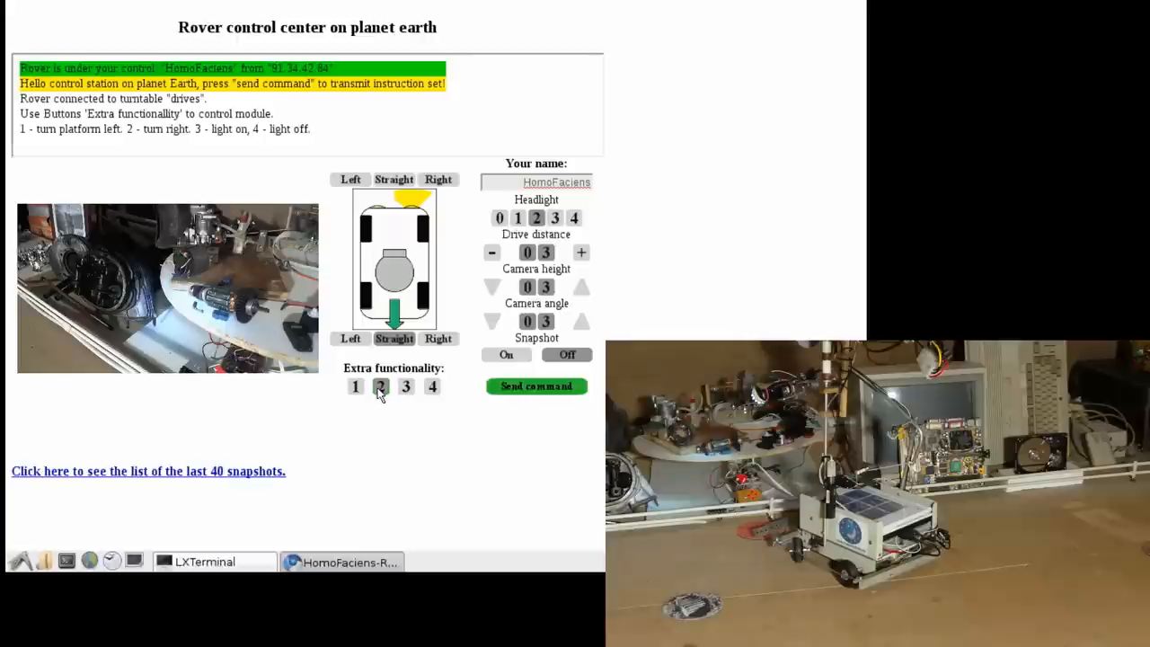
left_click(535, 384)
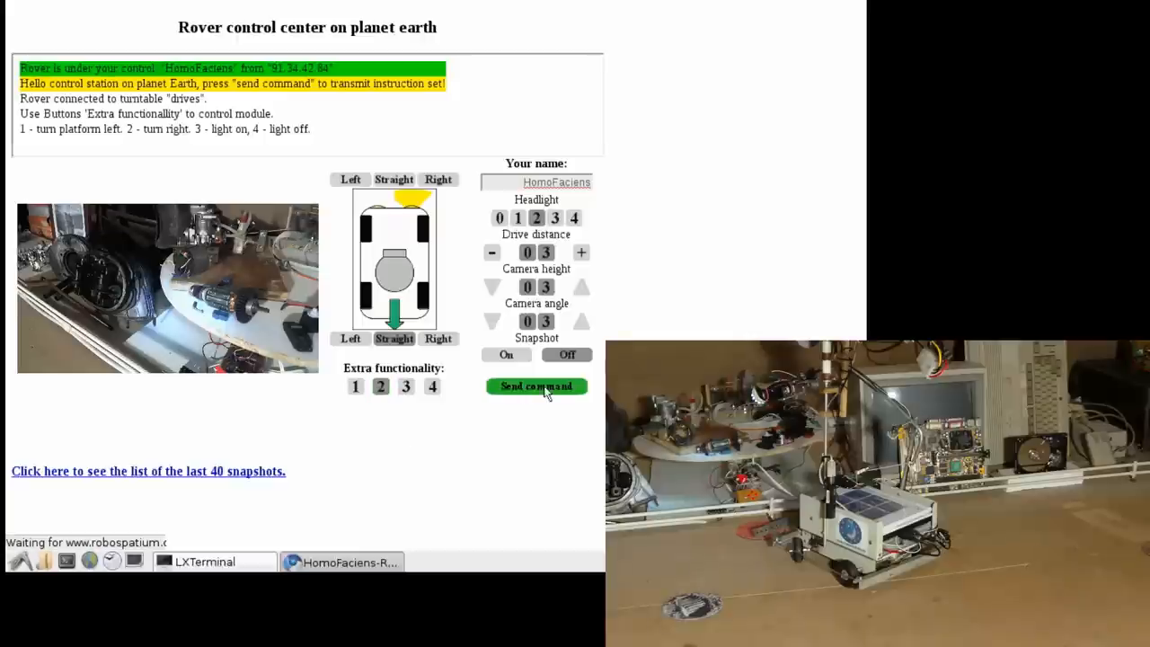
left_click(536, 386)
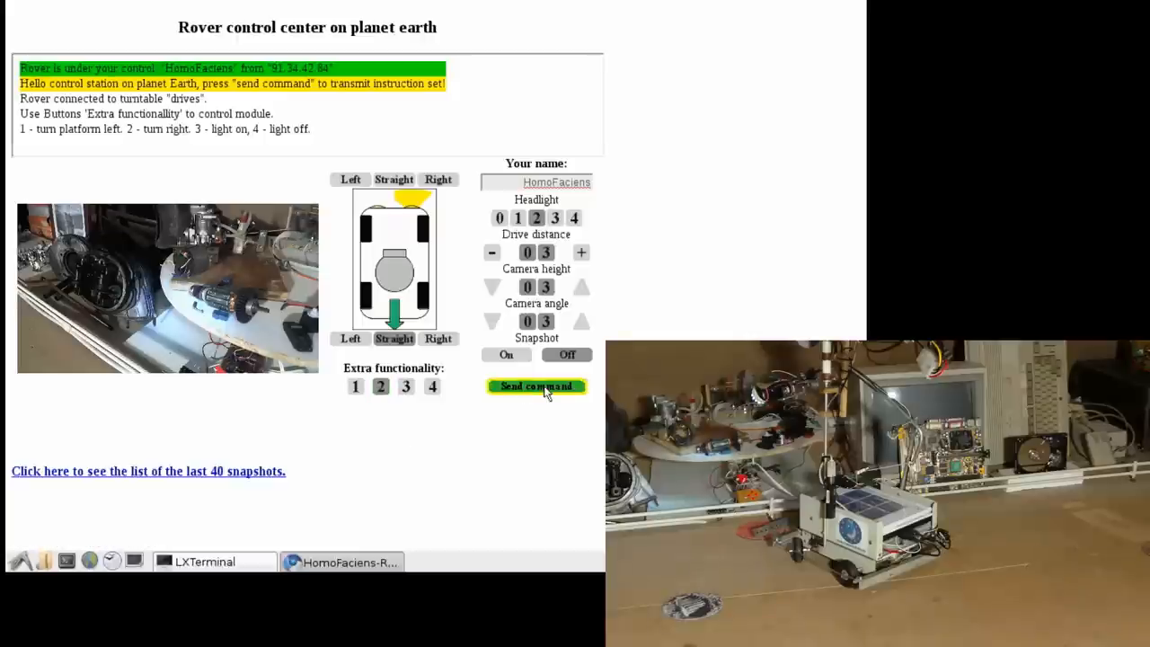
left_click(536, 385)
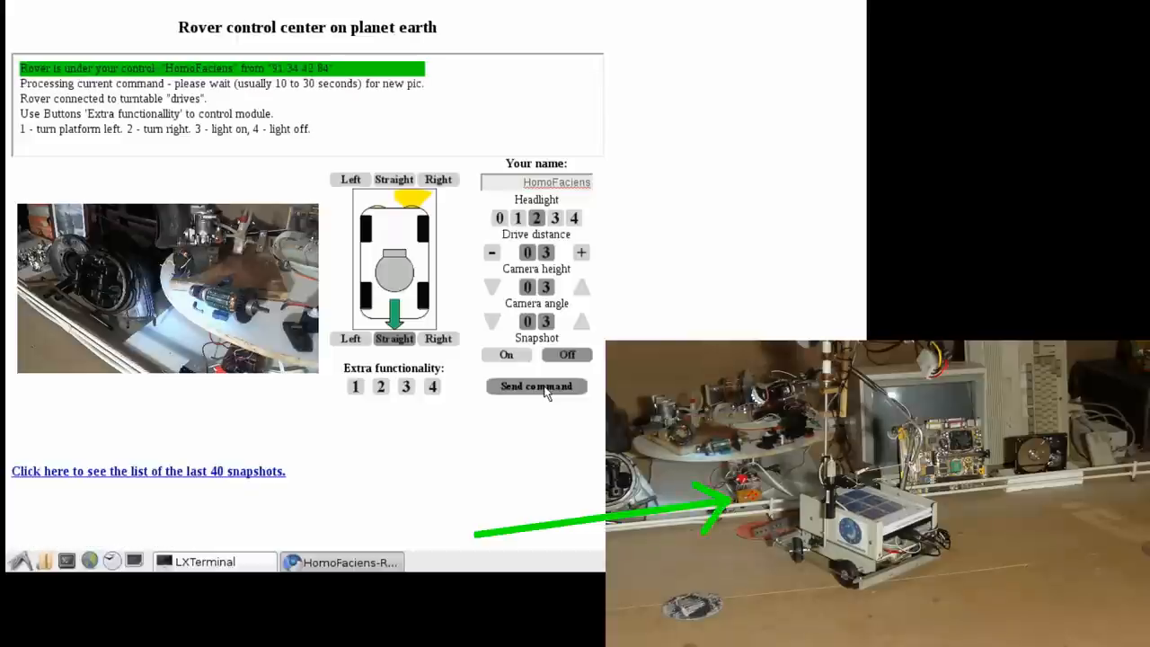
left_click(535, 387)
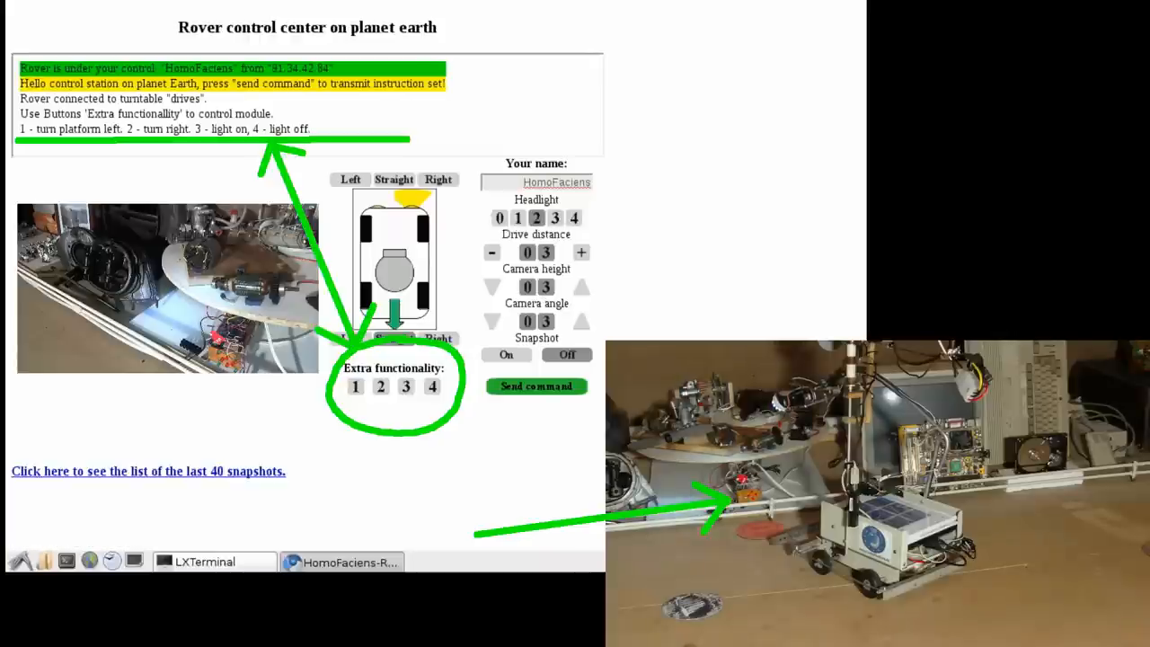
mouse_move(453, 270)
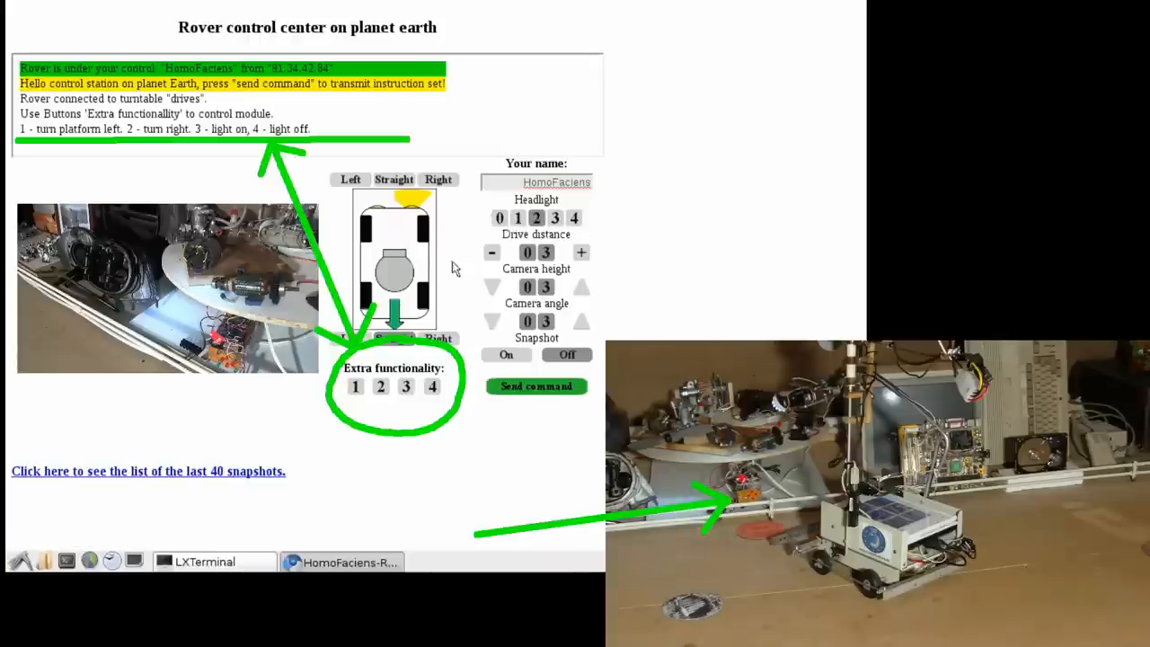
Send a combined command steering the front wheels right with Extra functionality 2 turning the turntable right.
left_click(439, 180)
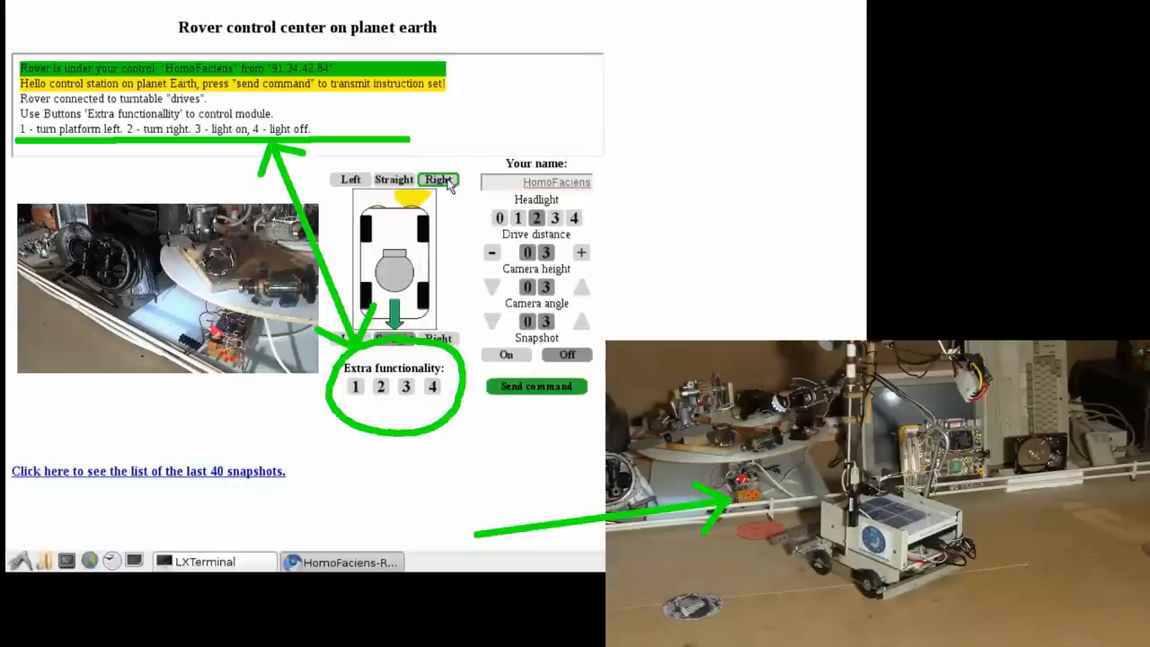
left_click(381, 385)
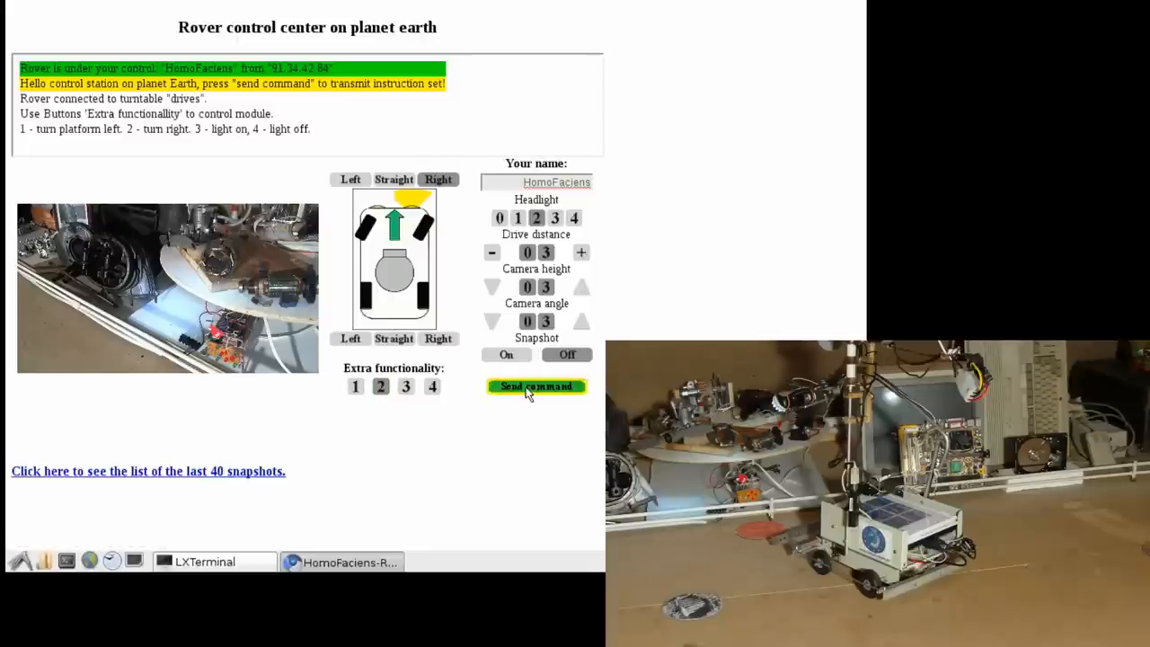
left_click(536, 386)
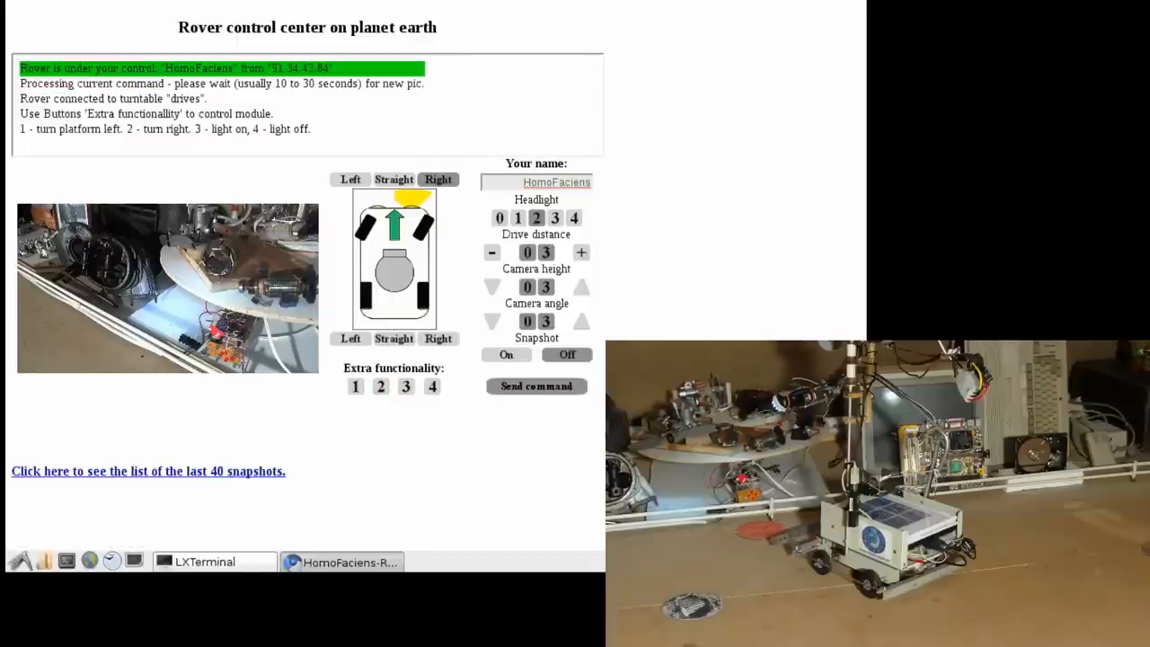
left_click(536, 385)
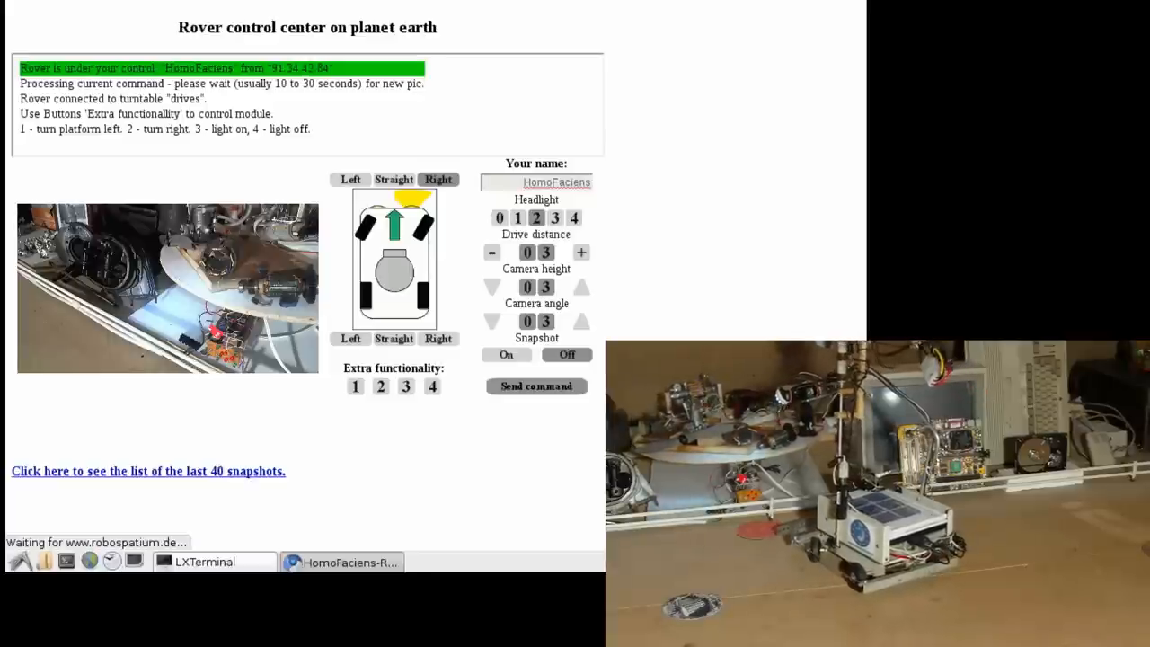
left_click(536, 385)
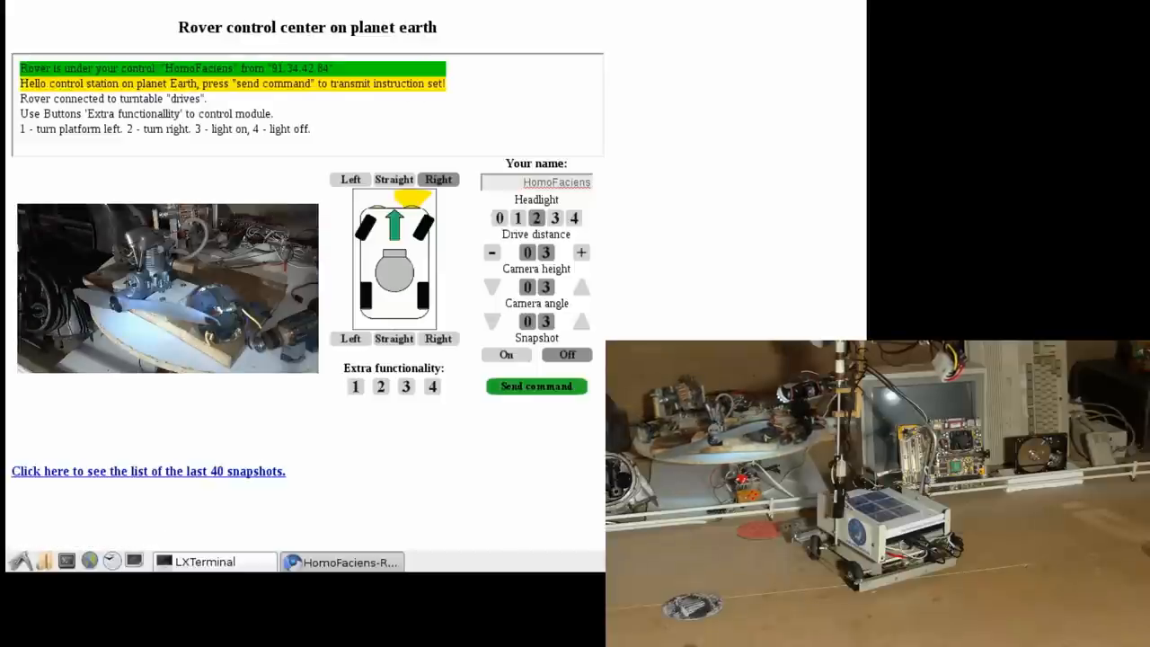
left_click(536, 384)
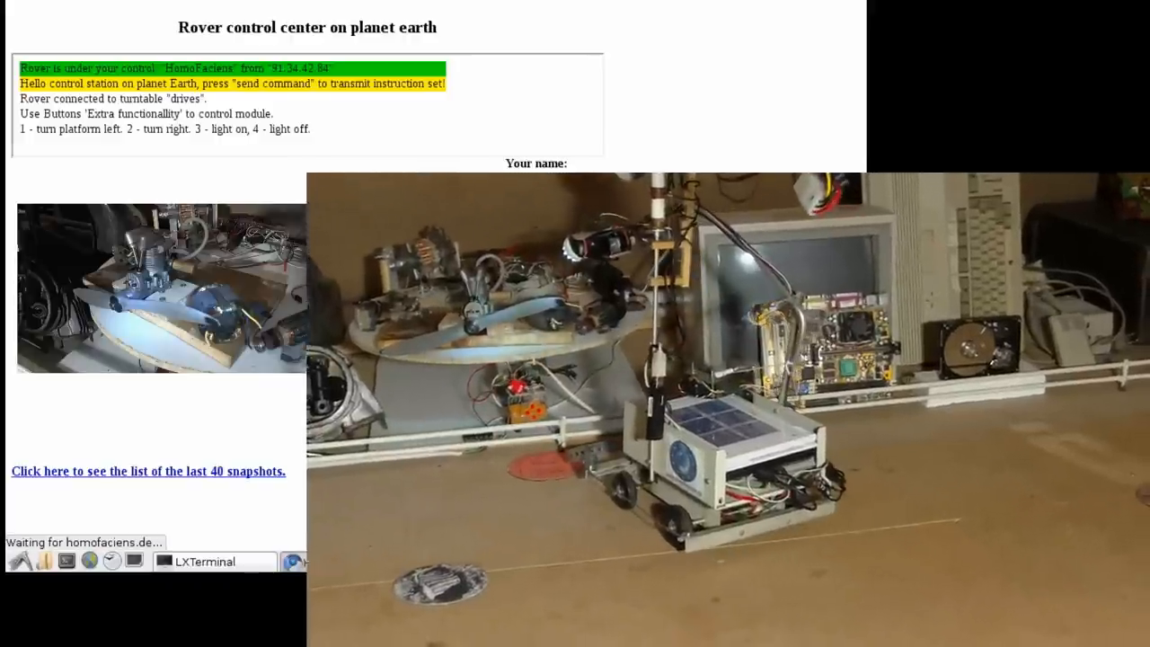